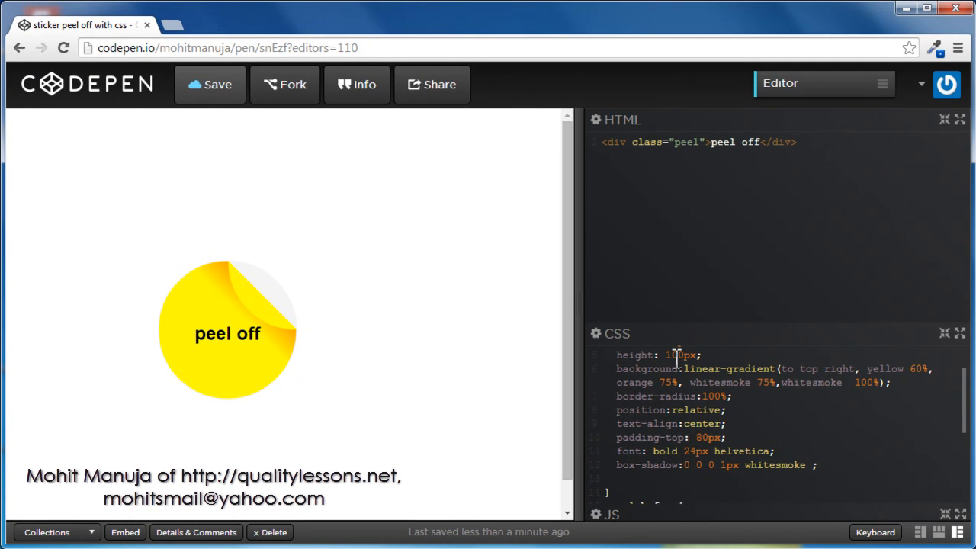
mouse_move(314, 448)
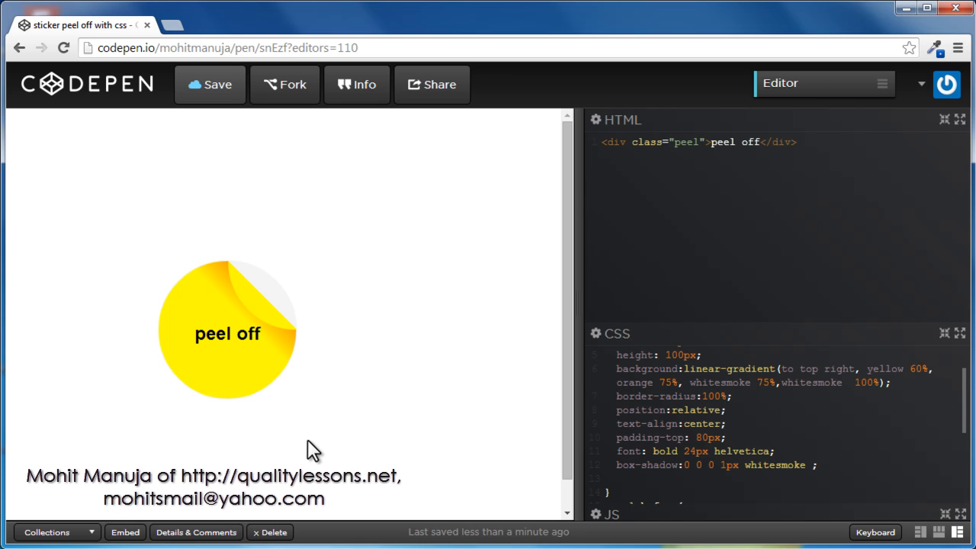
mouse_move(221, 341)
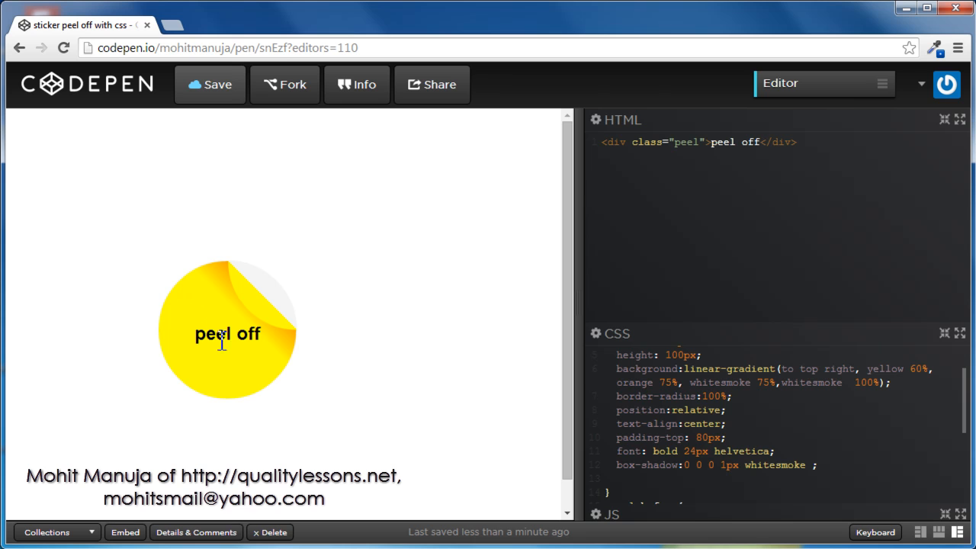
mouse_move(240, 280)
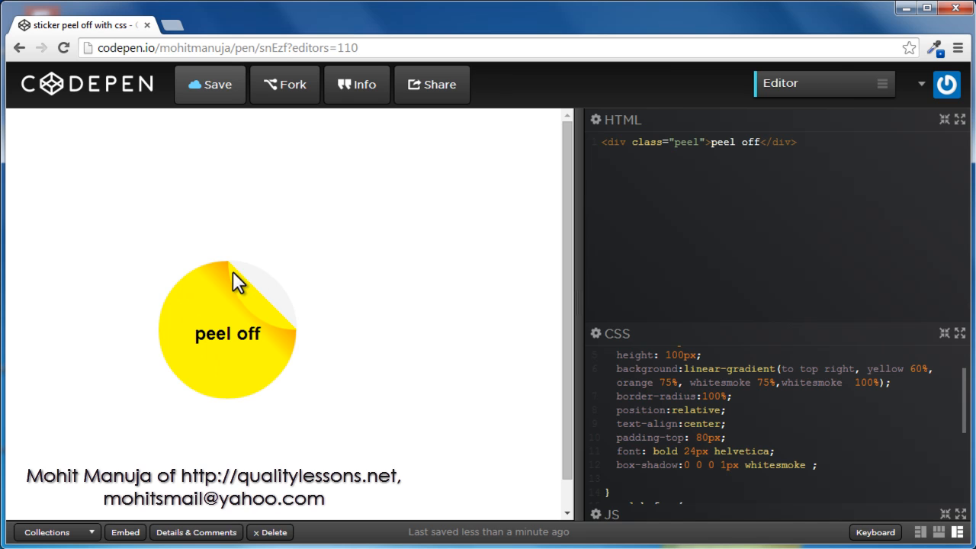
mouse_move(288, 340)
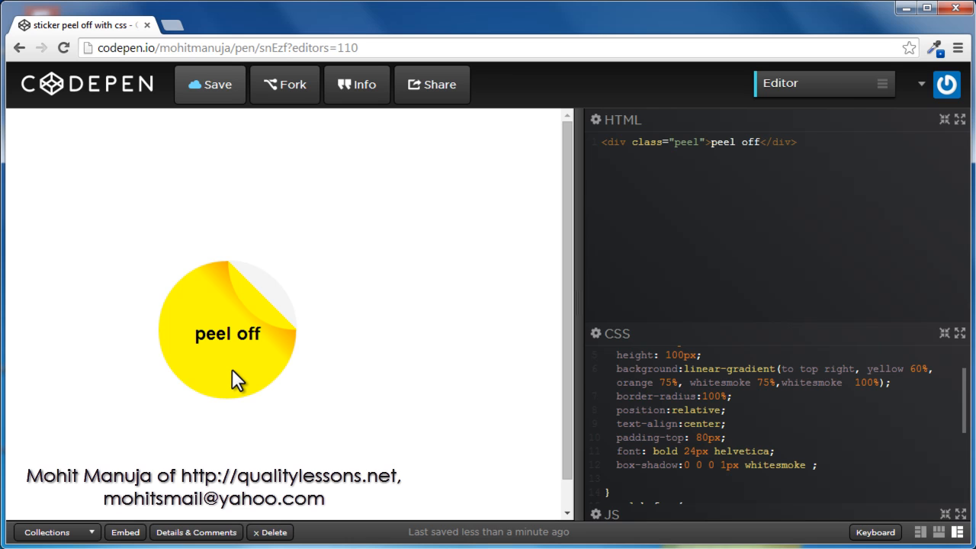
mouse_move(256, 285)
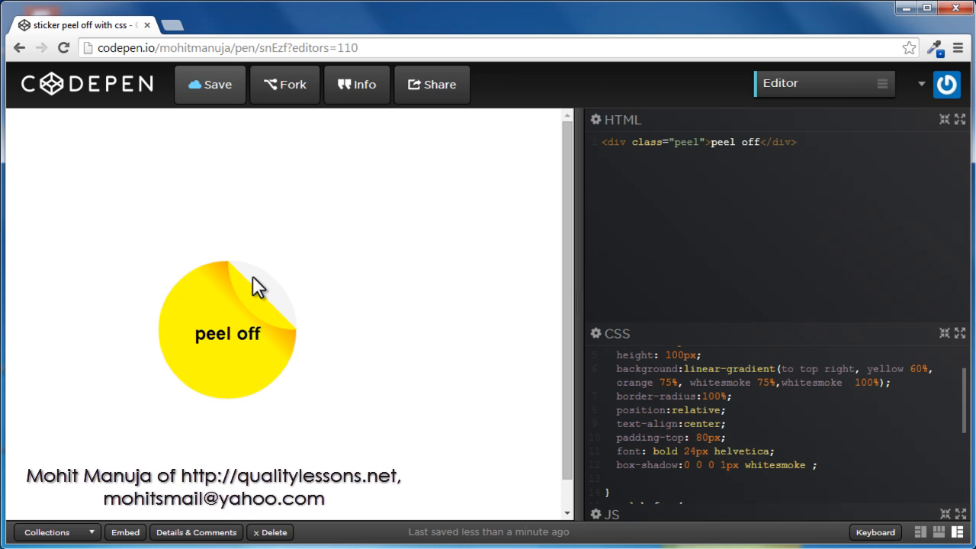
mouse_move(283, 314)
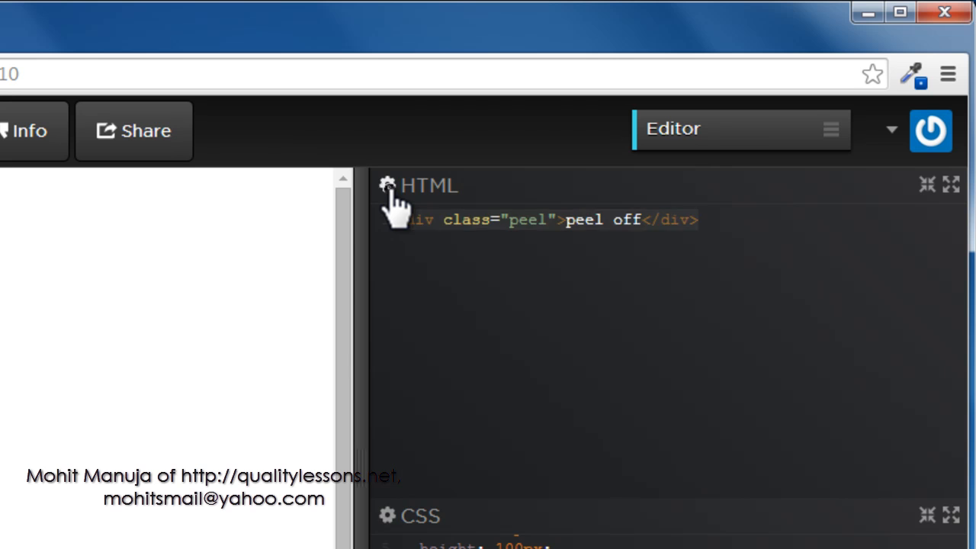
Add <title>qualitylessons.net</title> to the pen's 'Stuff for <head>' settings.
left_click(387, 184)
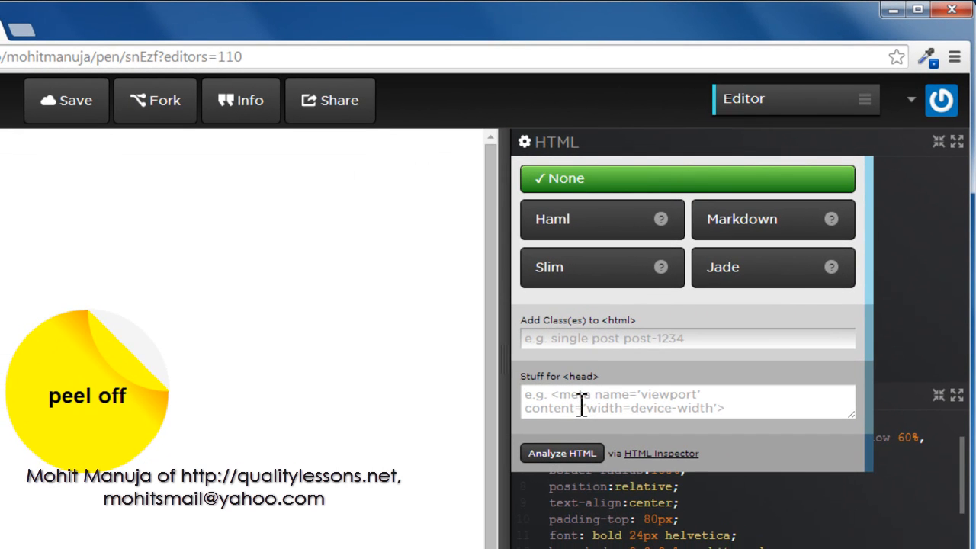
type("<tit")
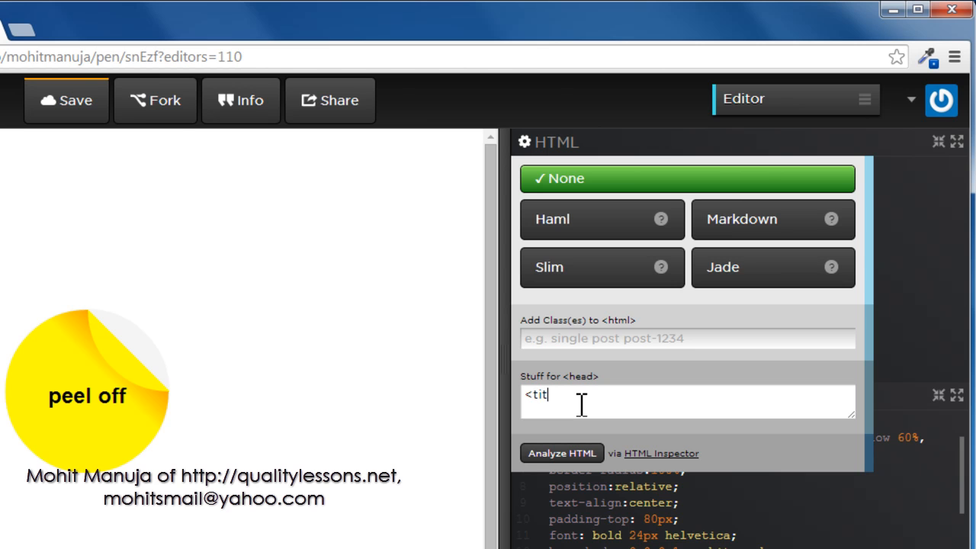
type("le>")
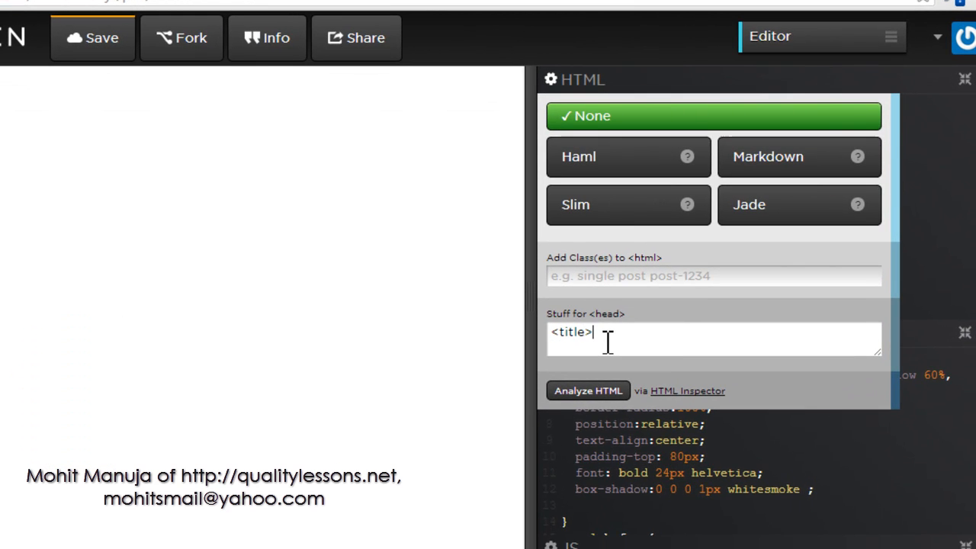
type("</title>")
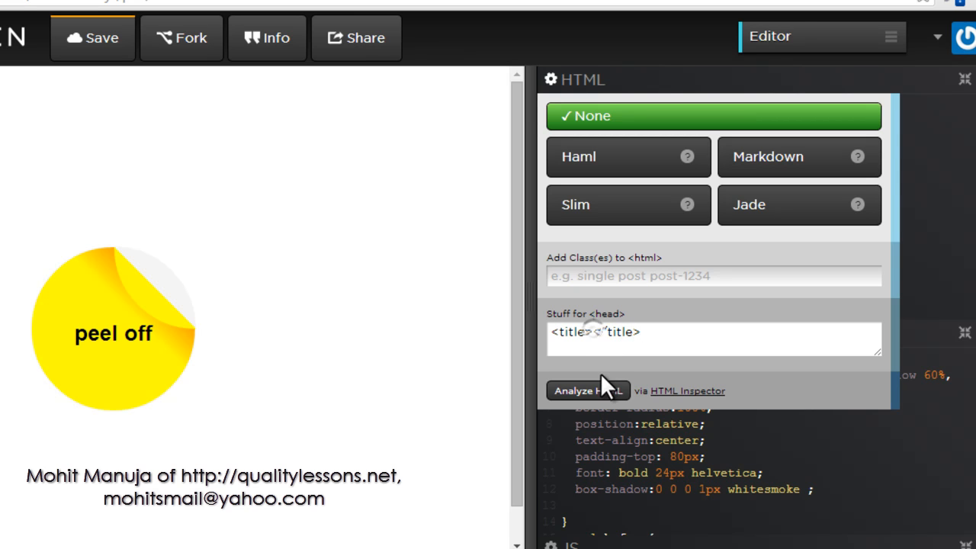
type("qualitylessons")
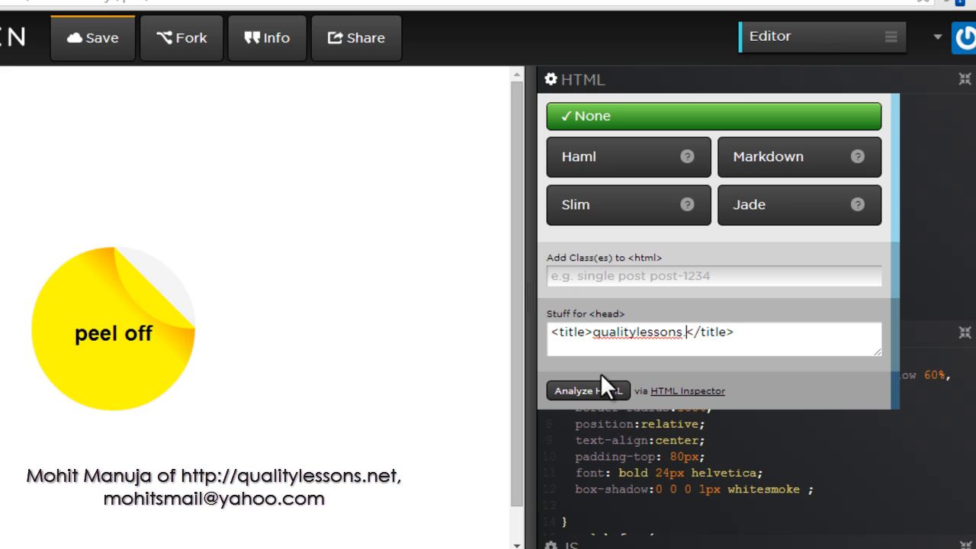
type(".net")
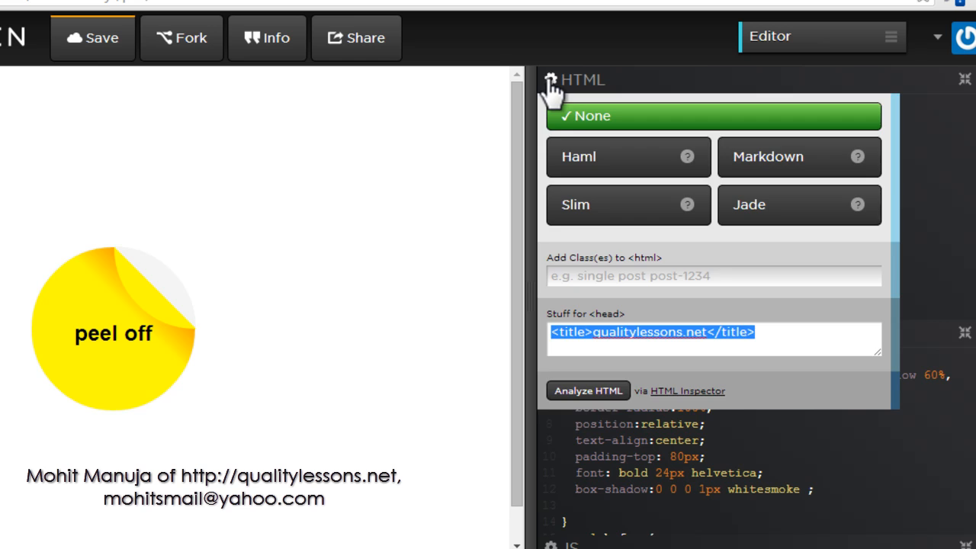
left_click(92, 37)
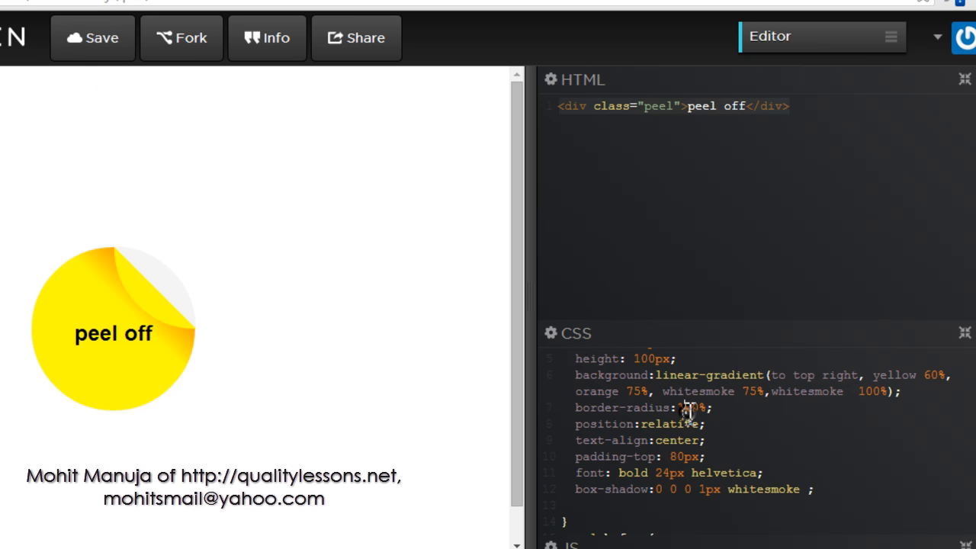
left_click(550, 333)
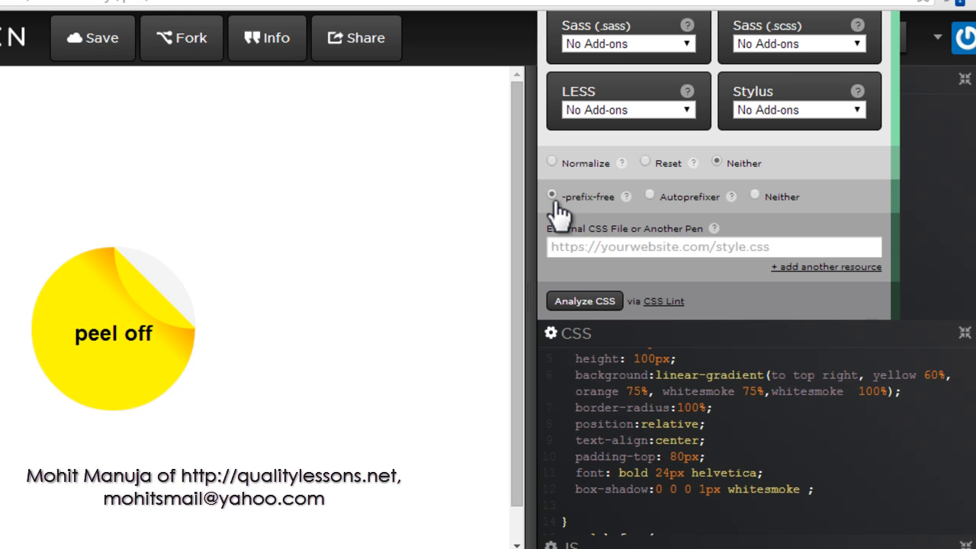
mouse_move(555, 175)
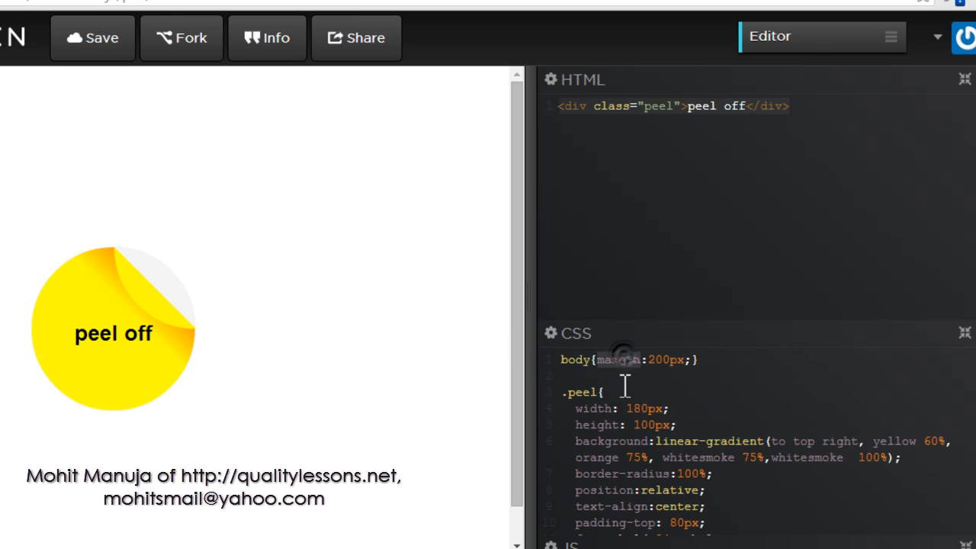
Select margin in the body rule and scroll down to the .peel rules.
double_click(617, 359)
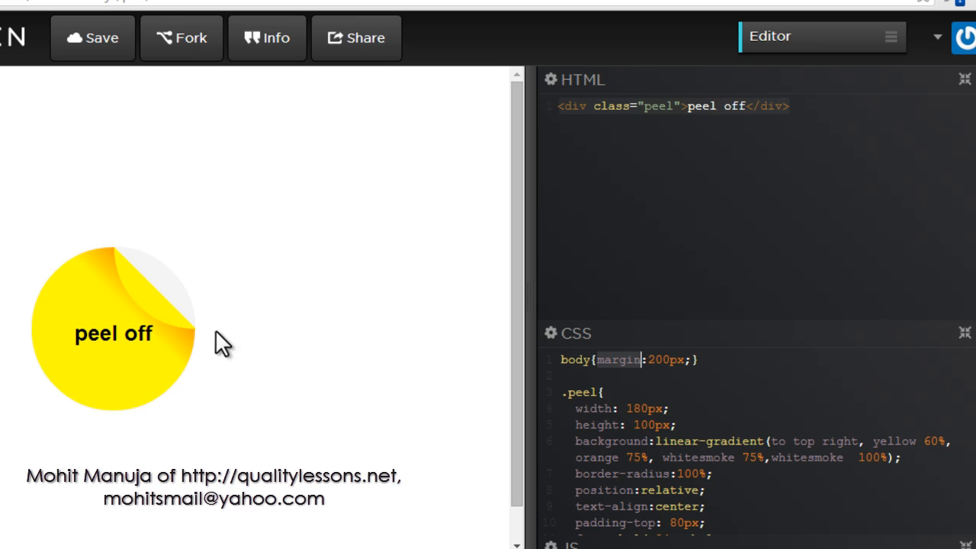
mouse_move(577, 410)
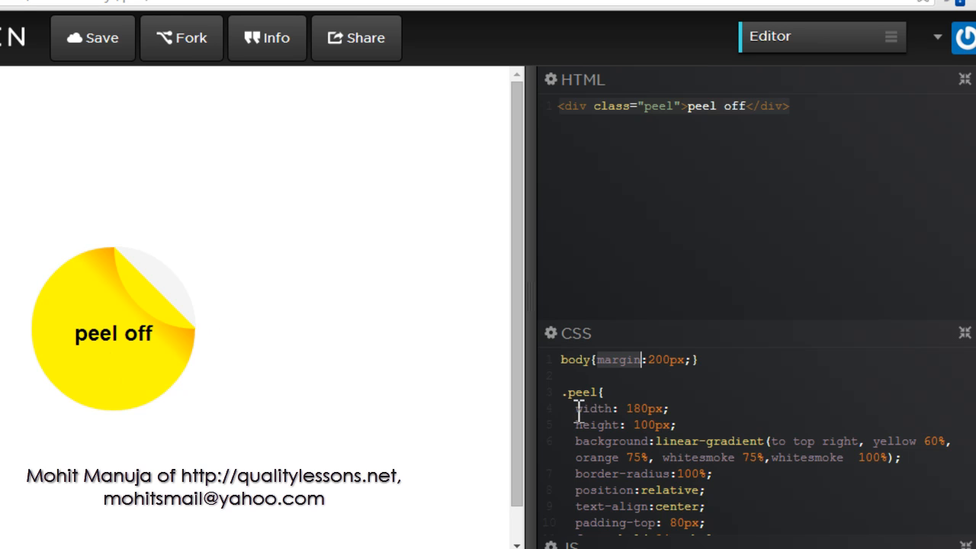
scroll("down", 3)
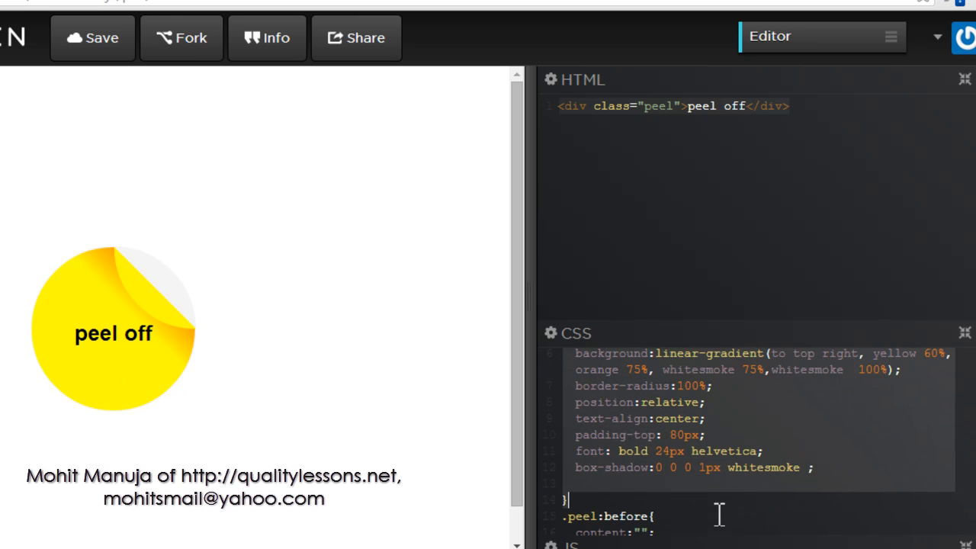
scroll("down", 3)
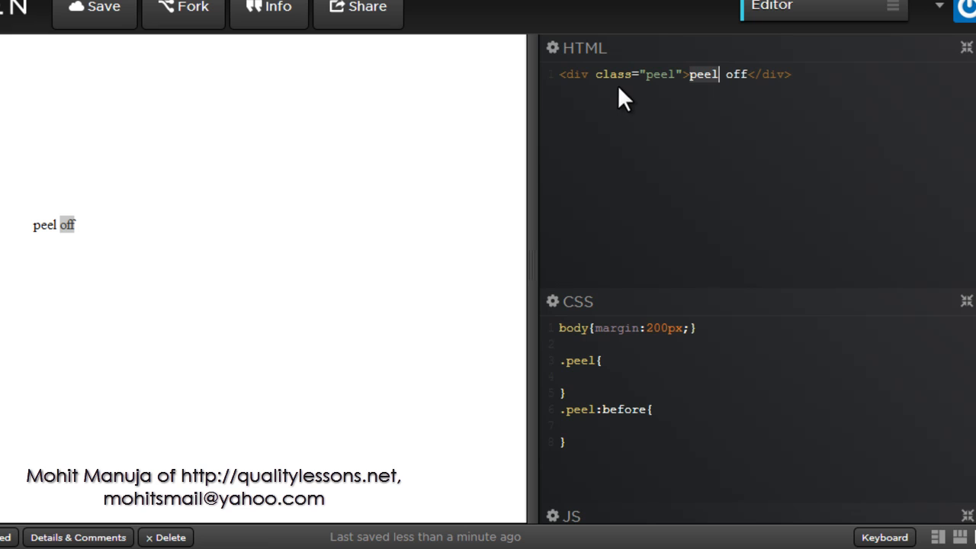
mouse_move(739, 103)
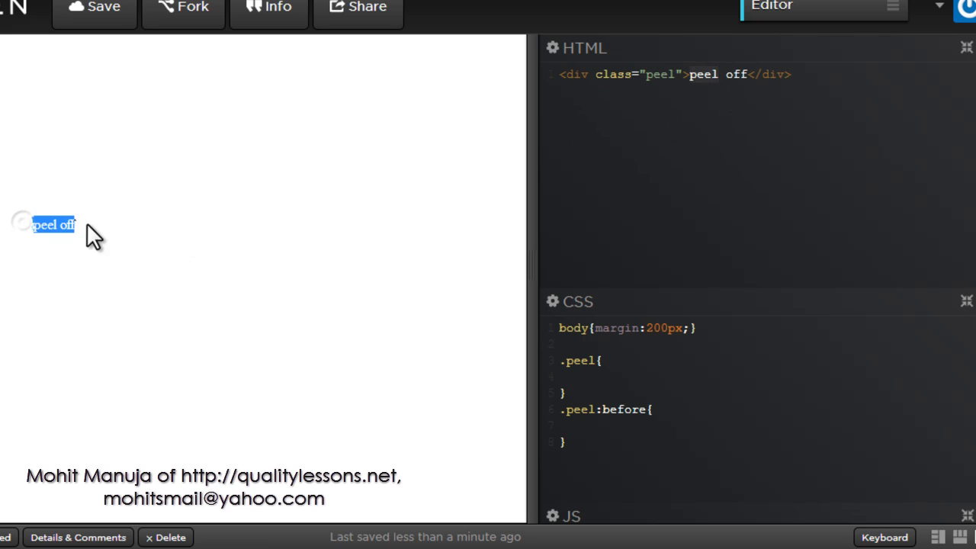
mouse_move(255, 202)
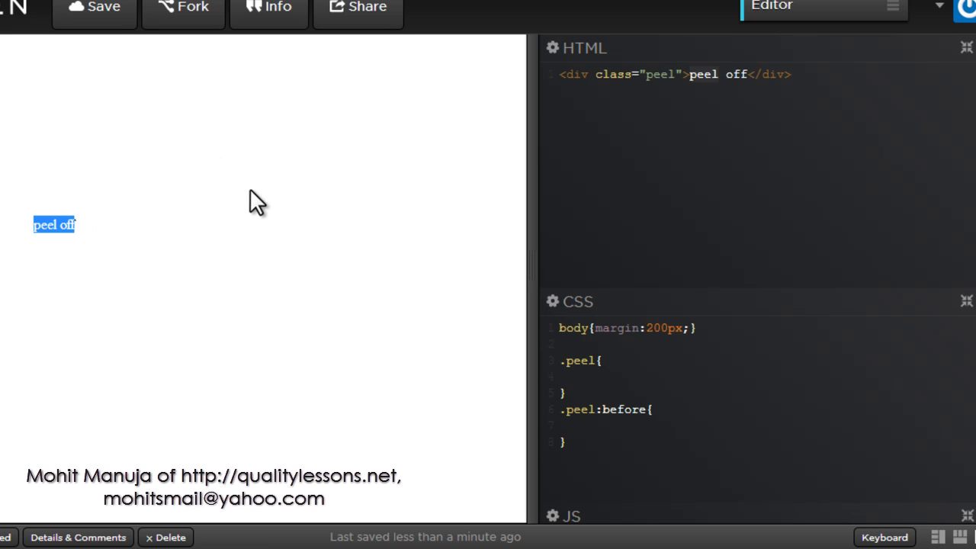
mouse_move(639, 189)
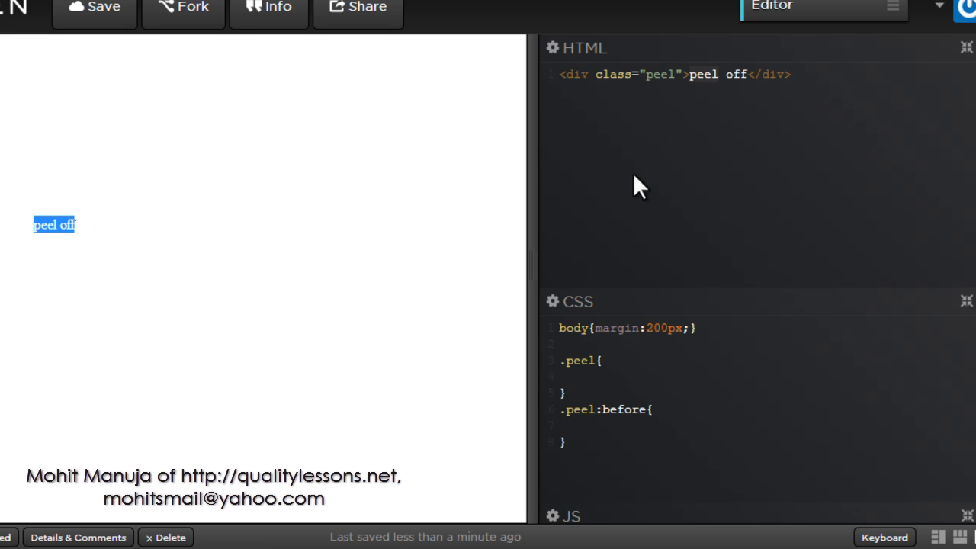
mouse_move(238, 356)
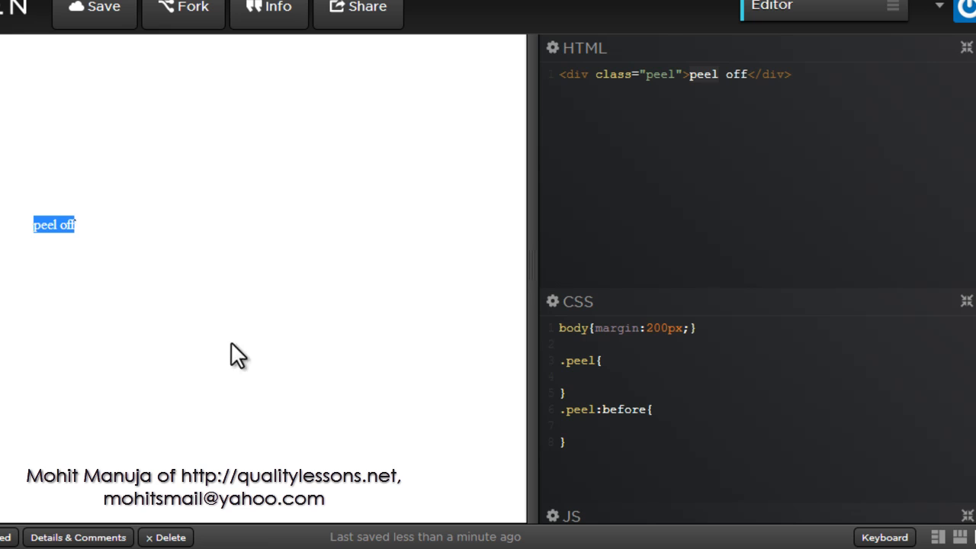
mouse_move(97, 172)
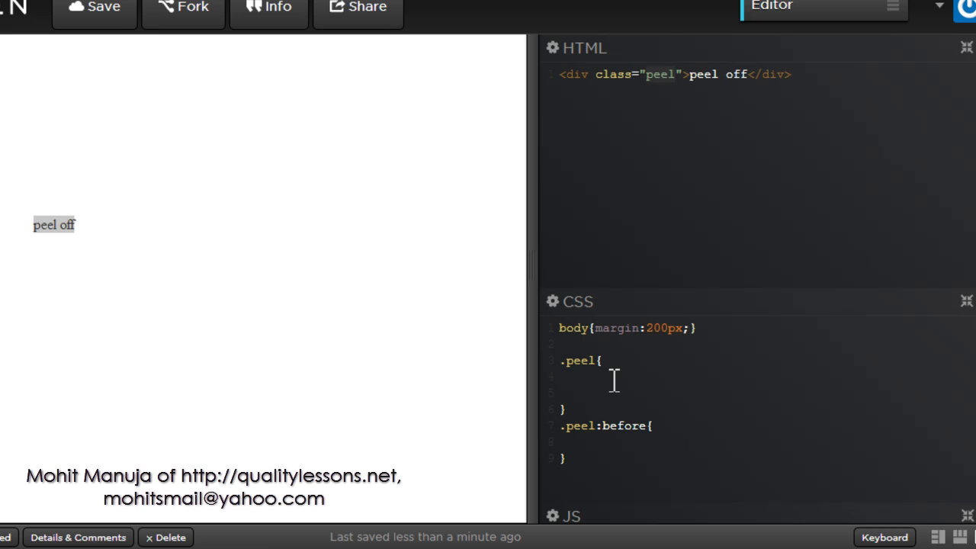
Expand the Emmet abbreviation w180+h120 in .peel into width 180px and height 120px.
type("wi")
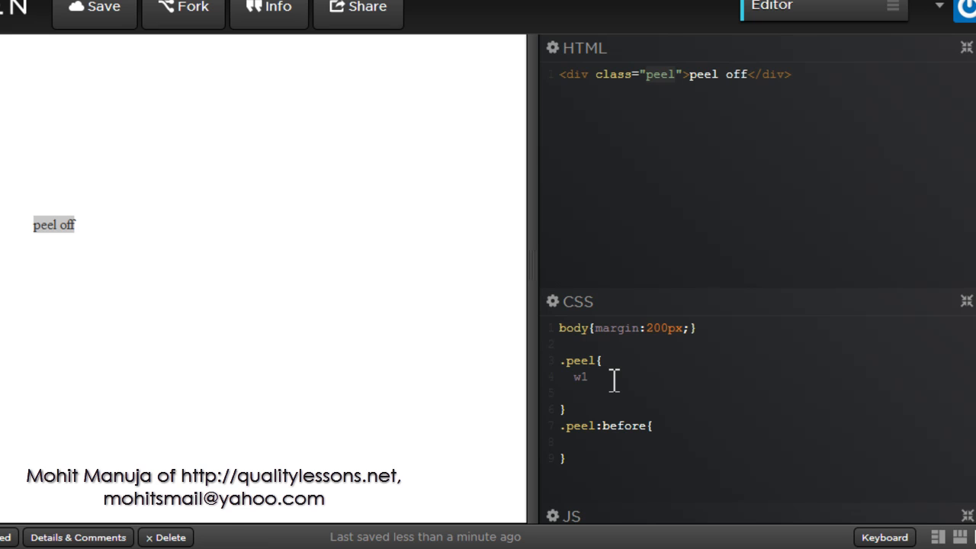
type("80")
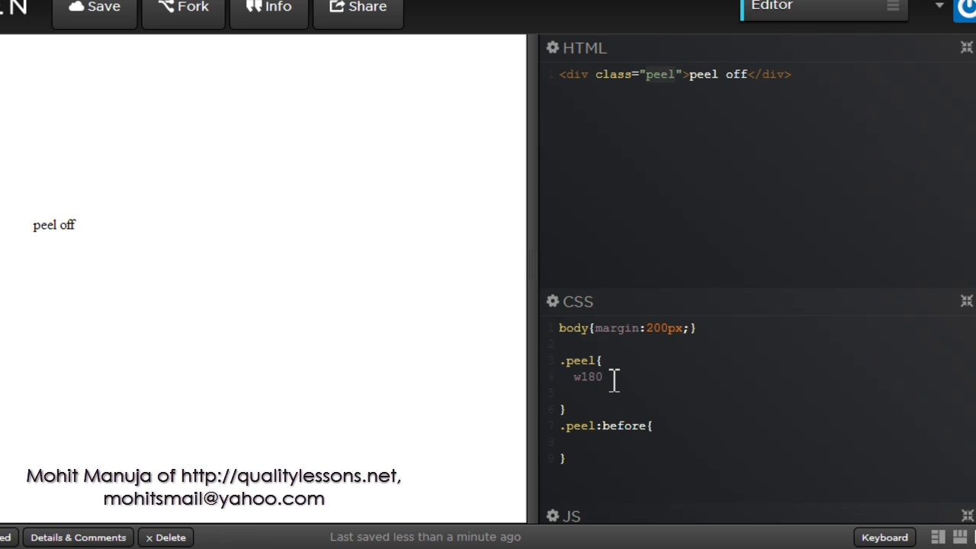
type("+h")
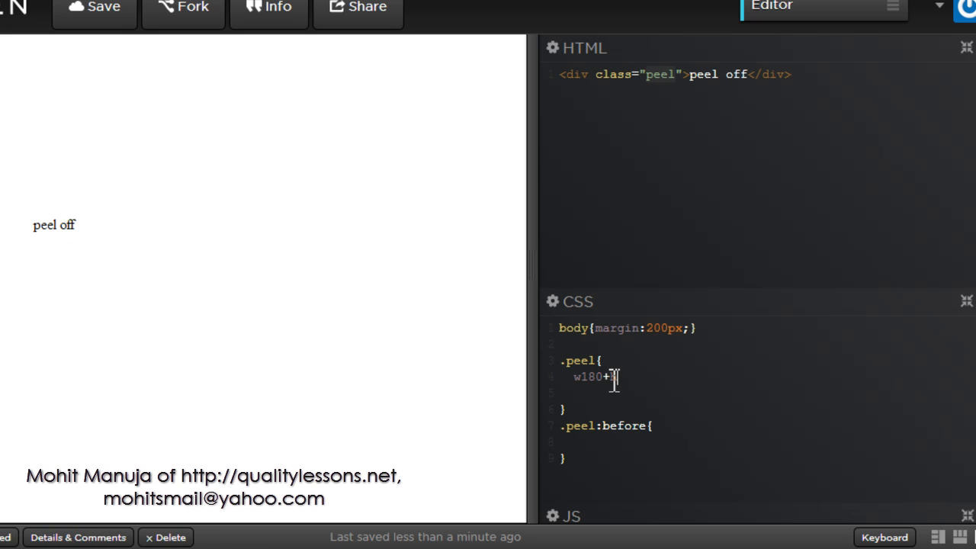
type("120")
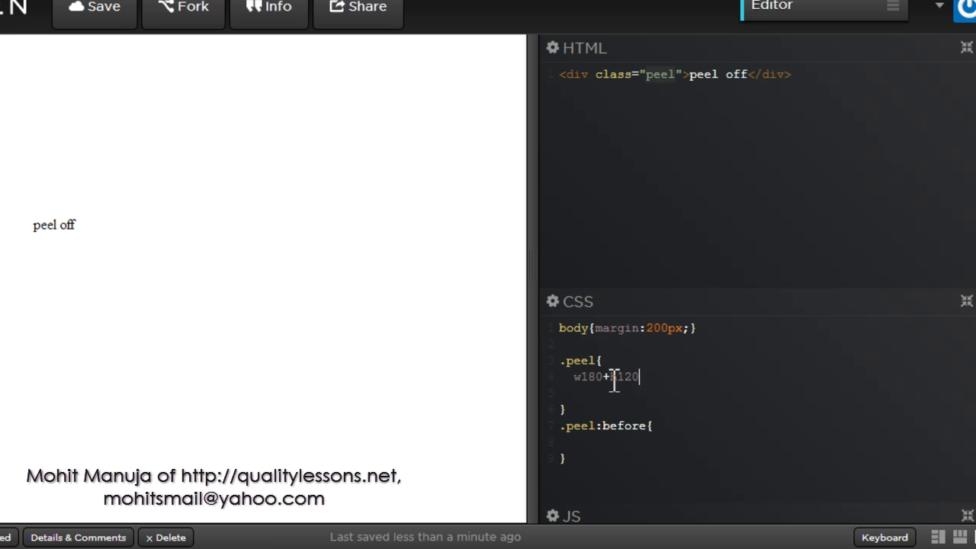
type("width: 180px;")
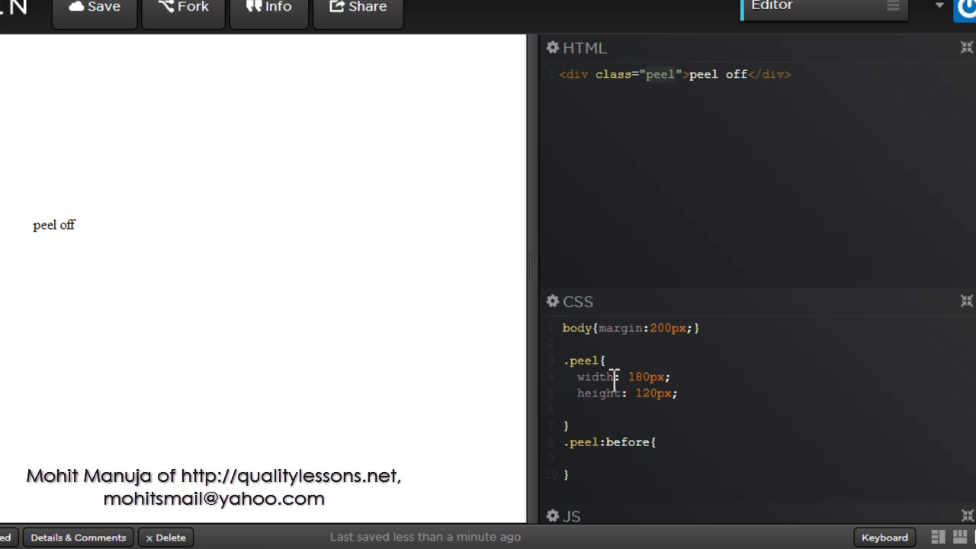
key("Enter")
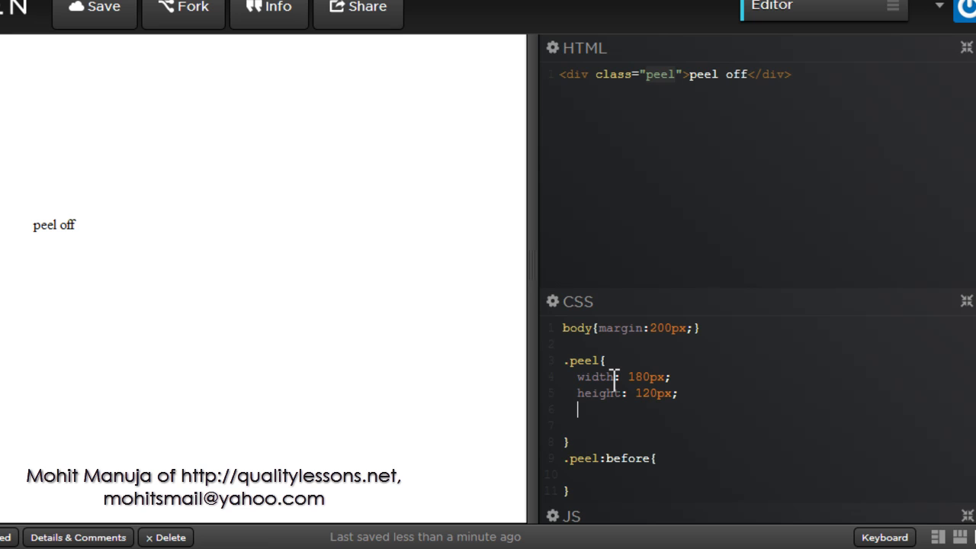
Start a 'to top right' linear-gradient background declaration on .peel.
type("background")
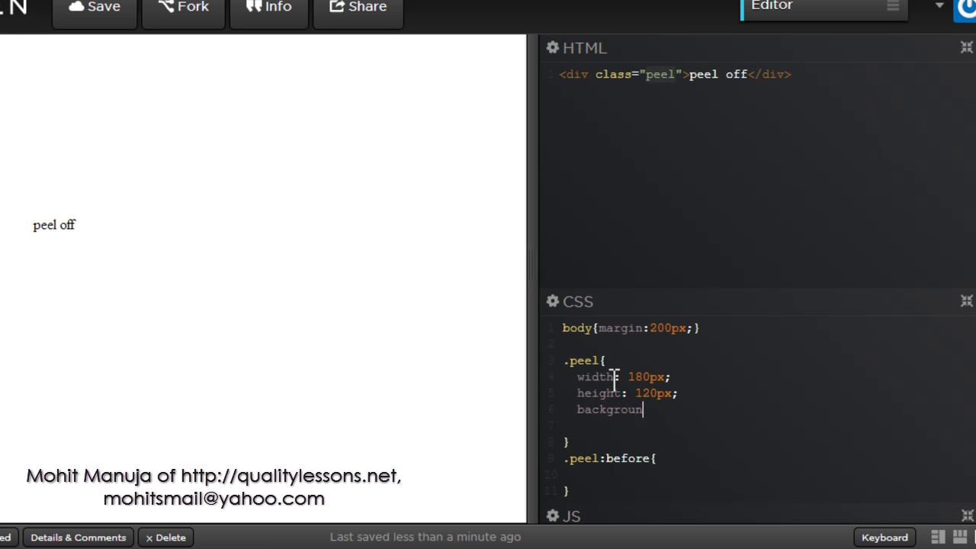
type(":")
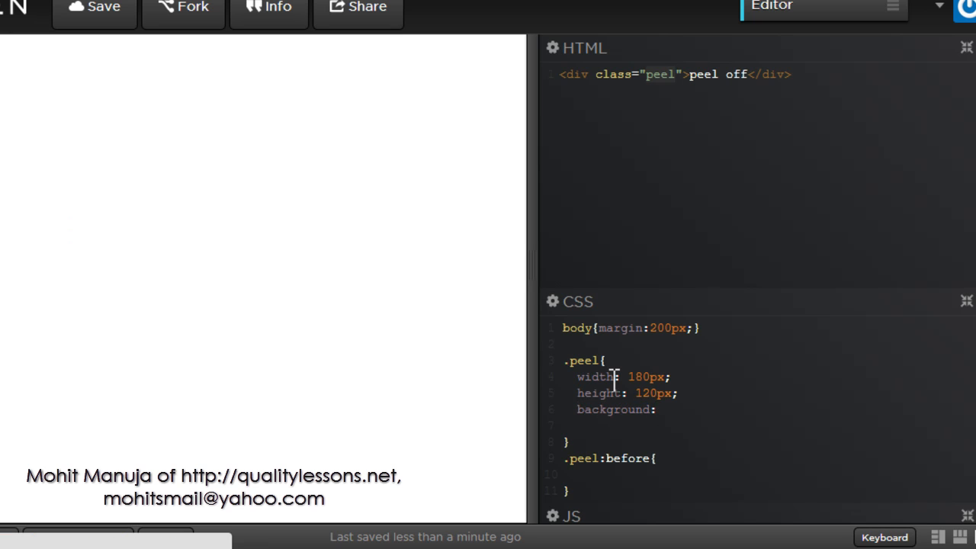
type("linear-")
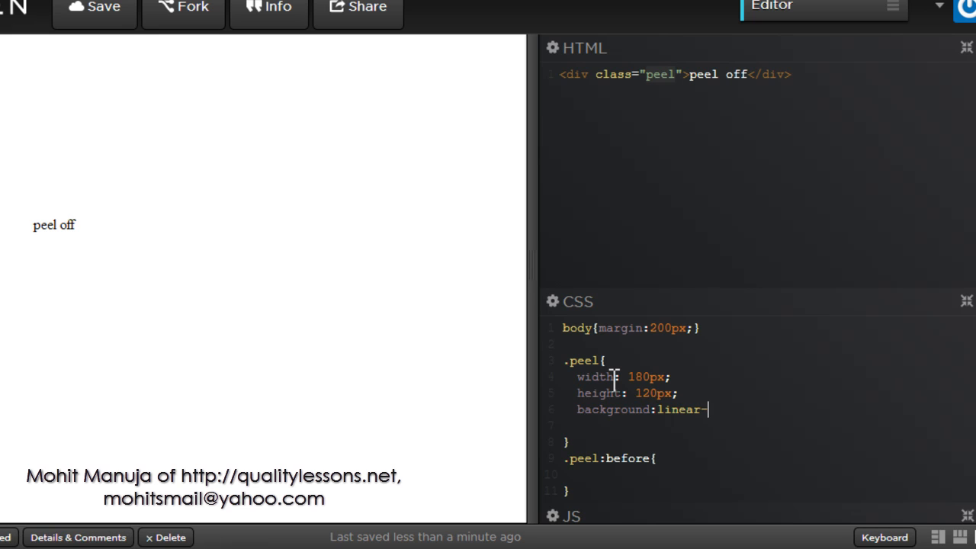
type("gradient")
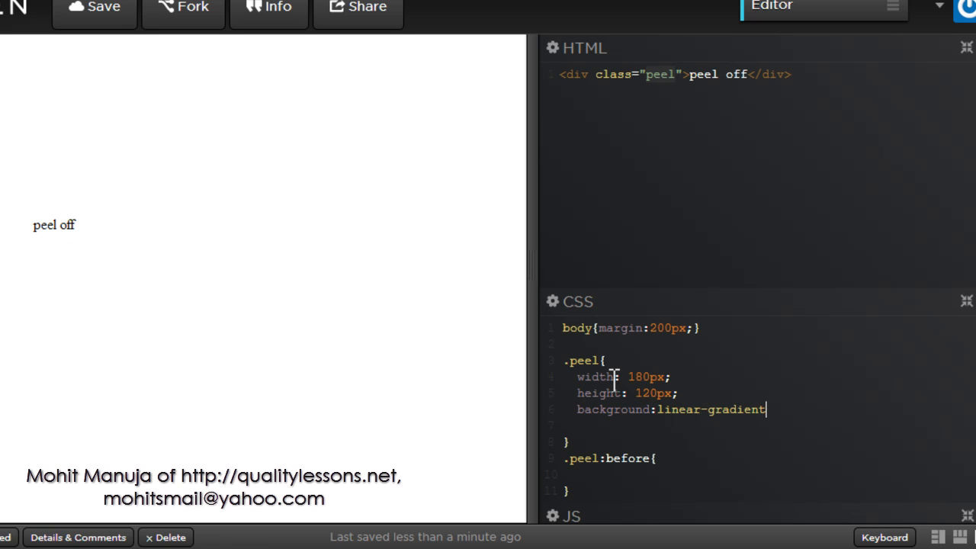
type("()")
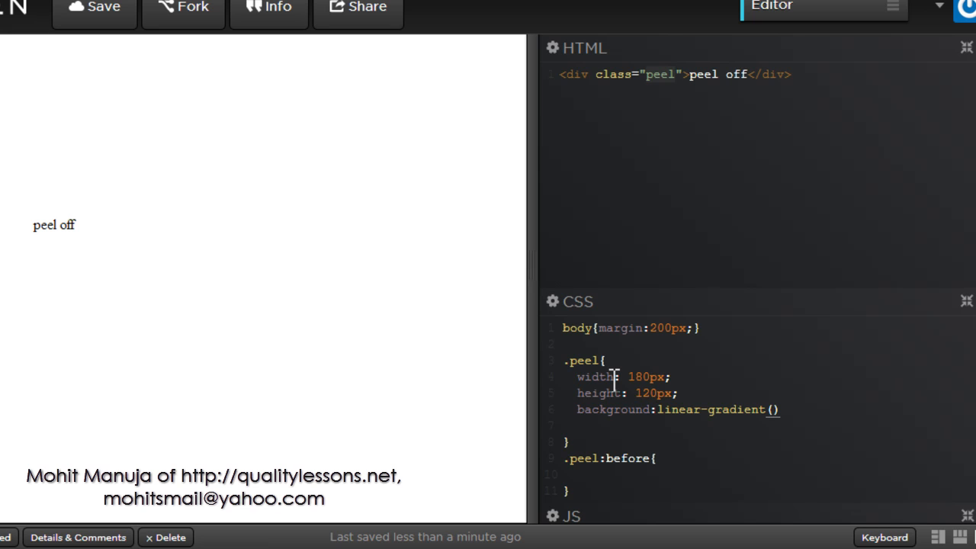
type("to top right")
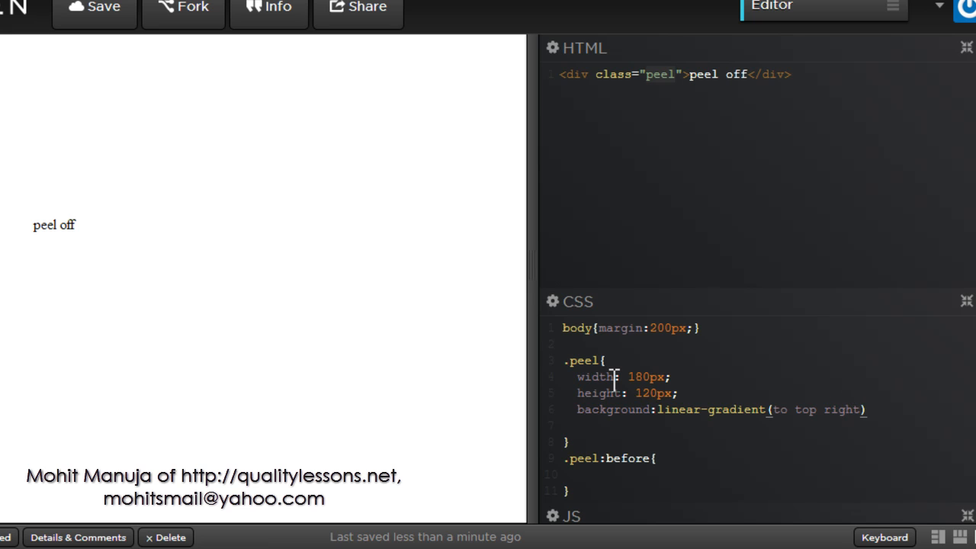
type(",")
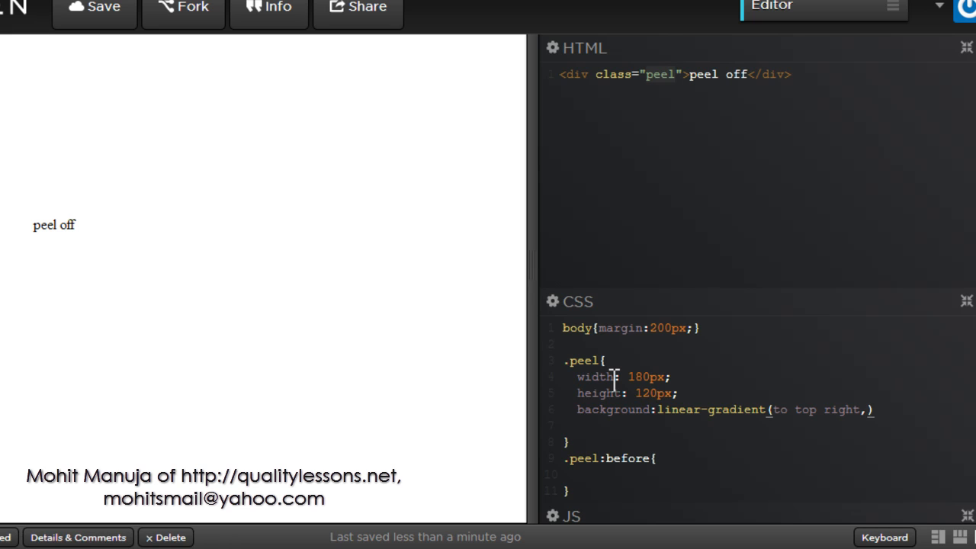
Add gradient stops yellow 60%, orange 75%, whitesmoke 75% and whitesmoke 100%.
type("yellow")
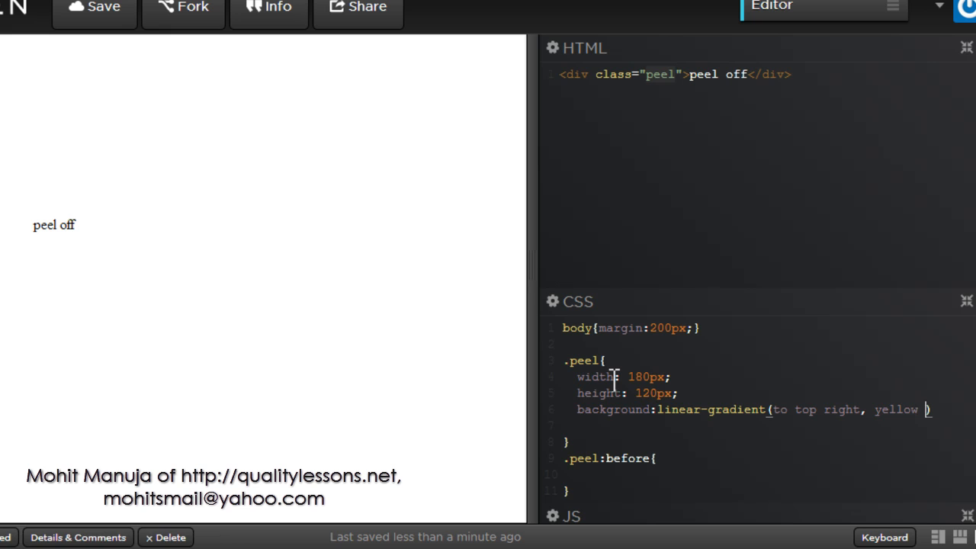
type("60%,")
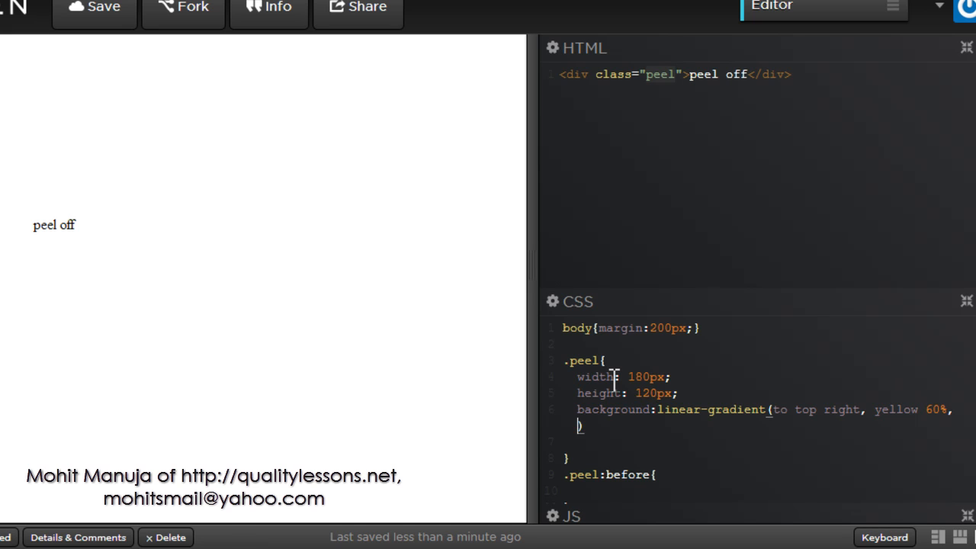
type("orange")
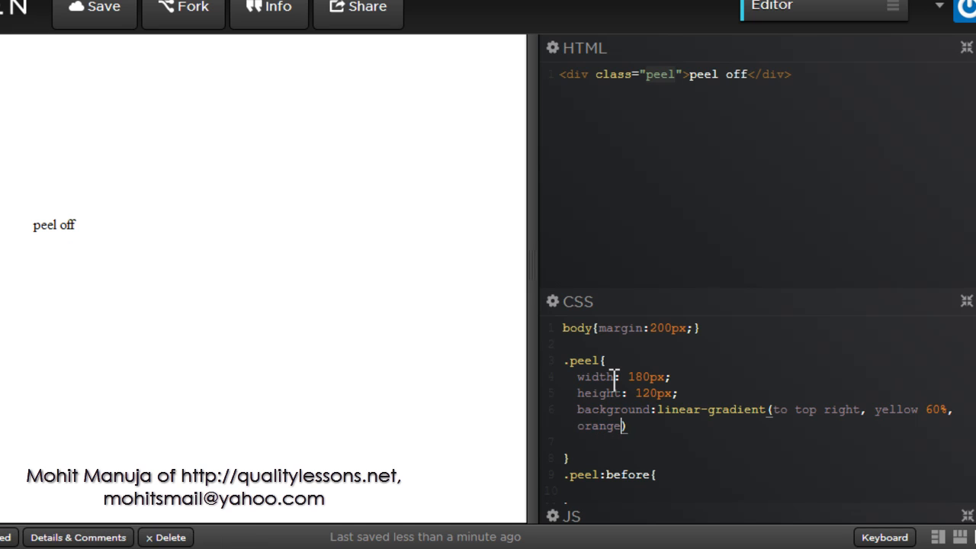
type("75%,")
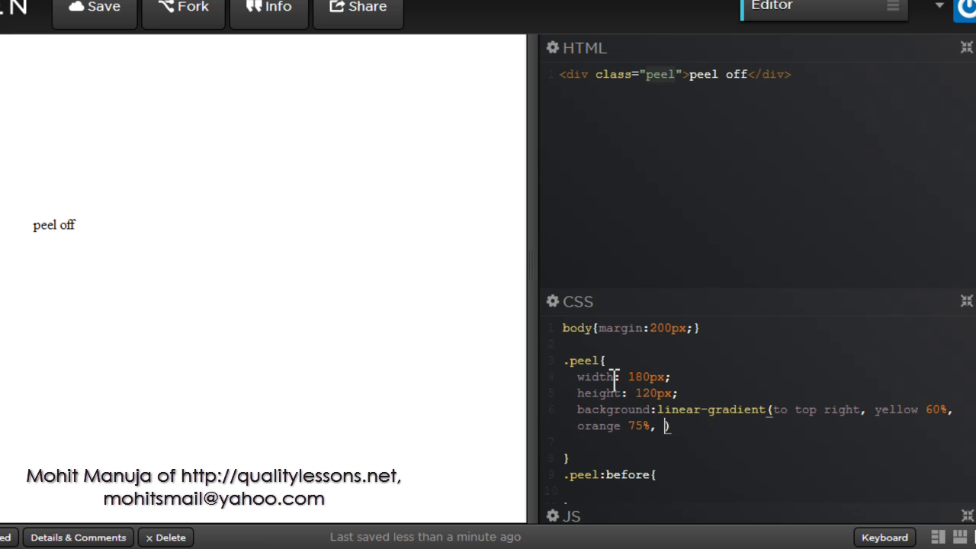
type("whitesmoke 7")
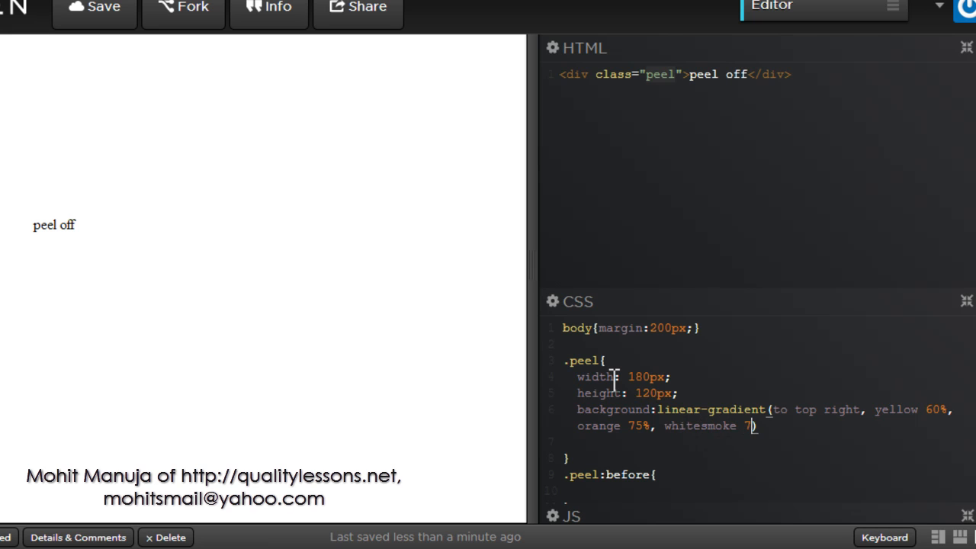
type("5%,")
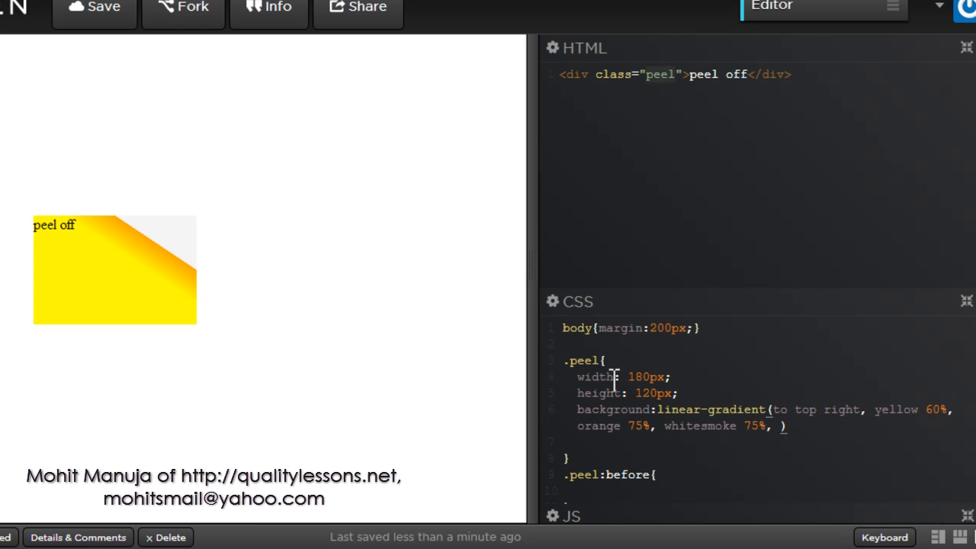
type("whitesmoke 100%")
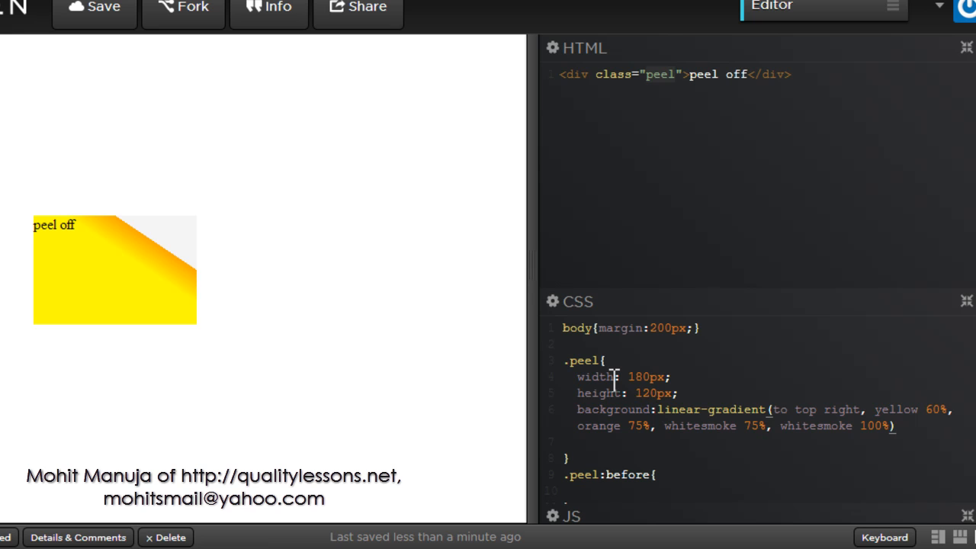
type(";")
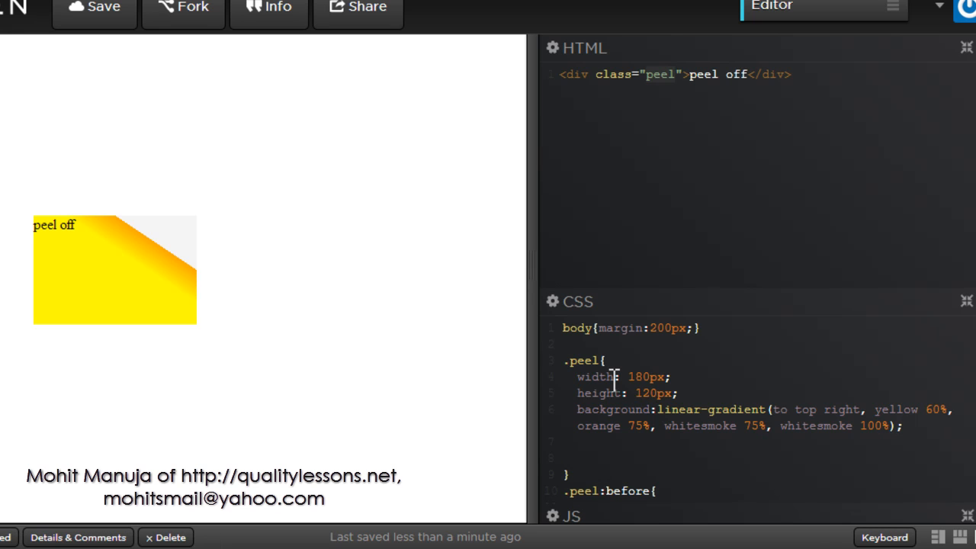
Add padding-top: 80px to the .peel rule.
type("p")
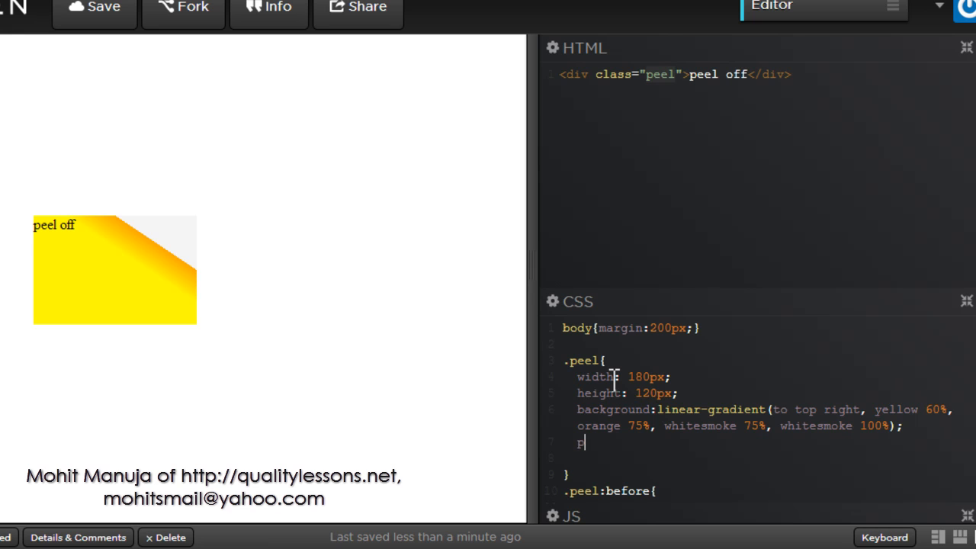
type("padding-top: ;")
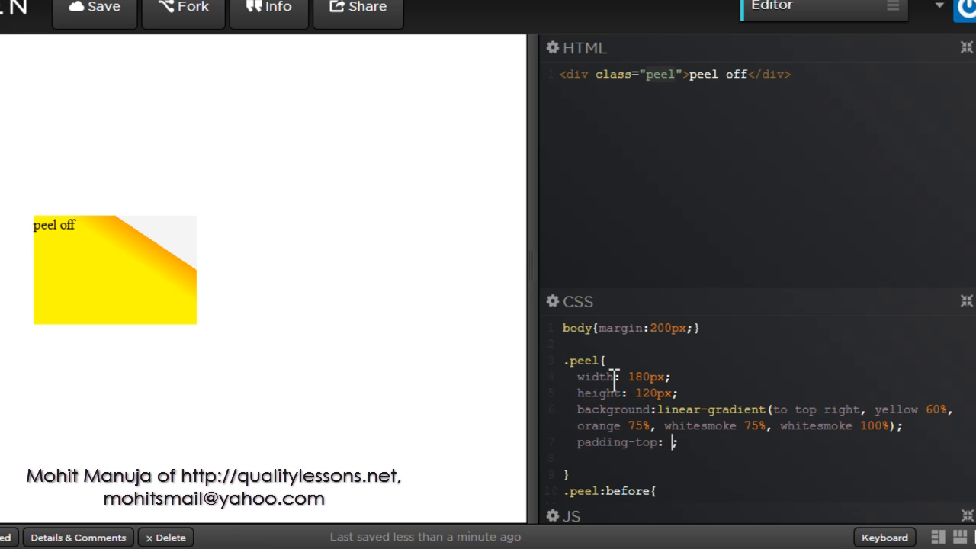
type("80")
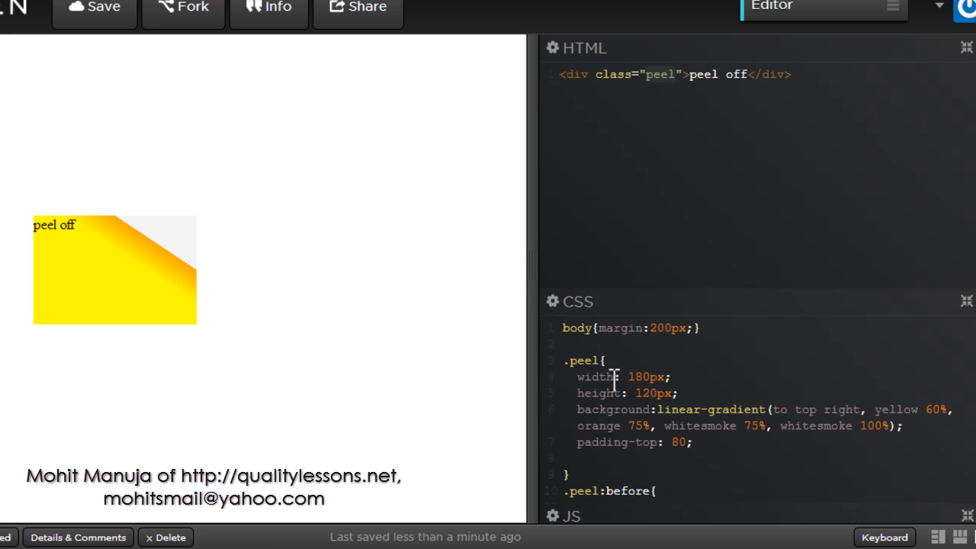
type("px")
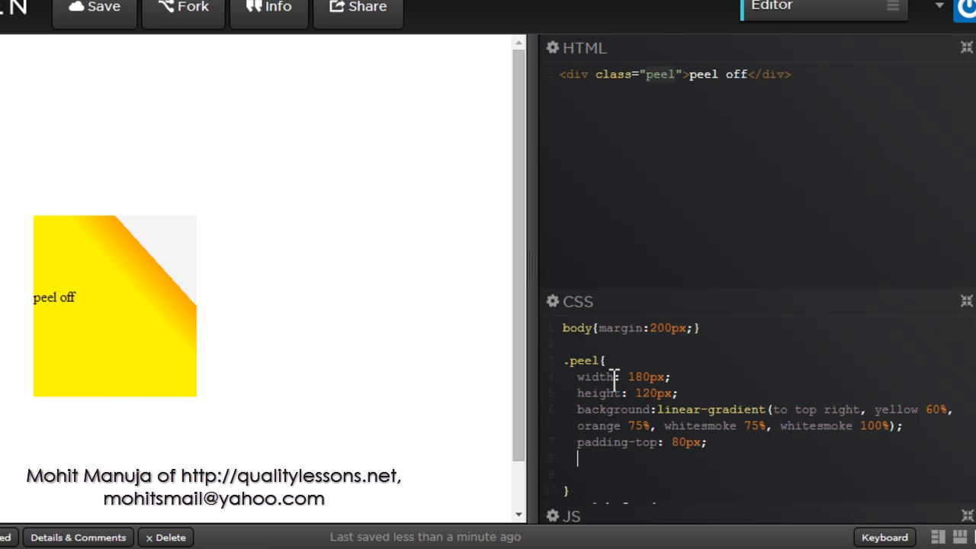
type("posi")
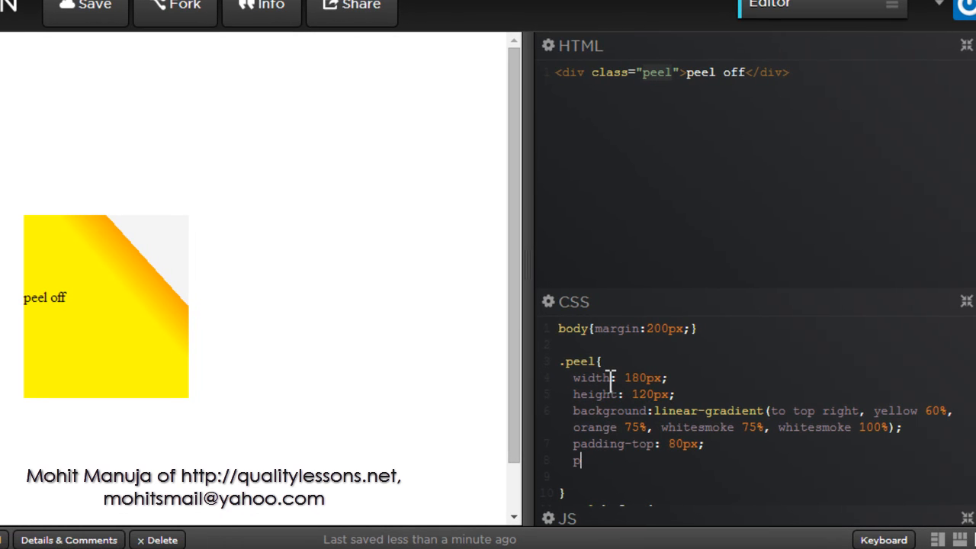
Add position: relative and border-radius: 100% to .peel, making it a circle.
type("P")
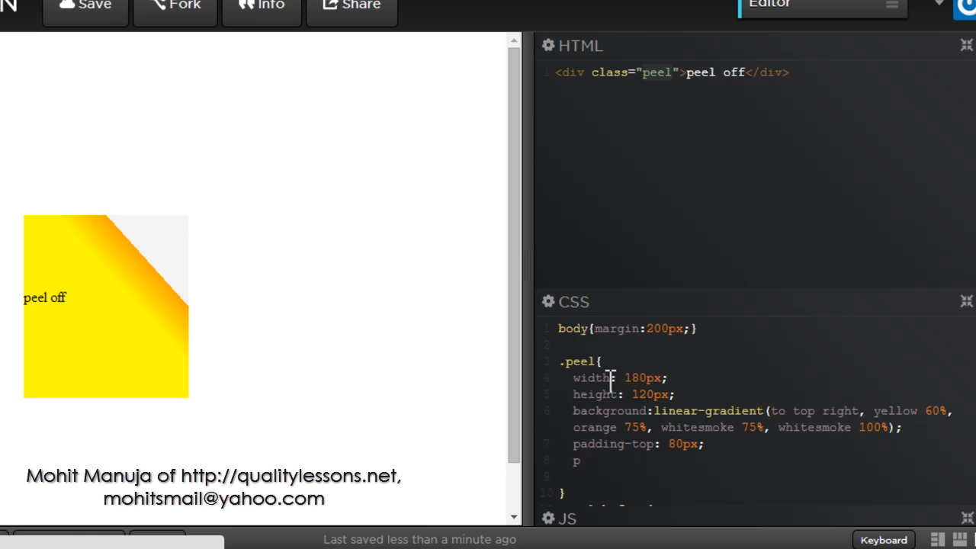
type("os-r")
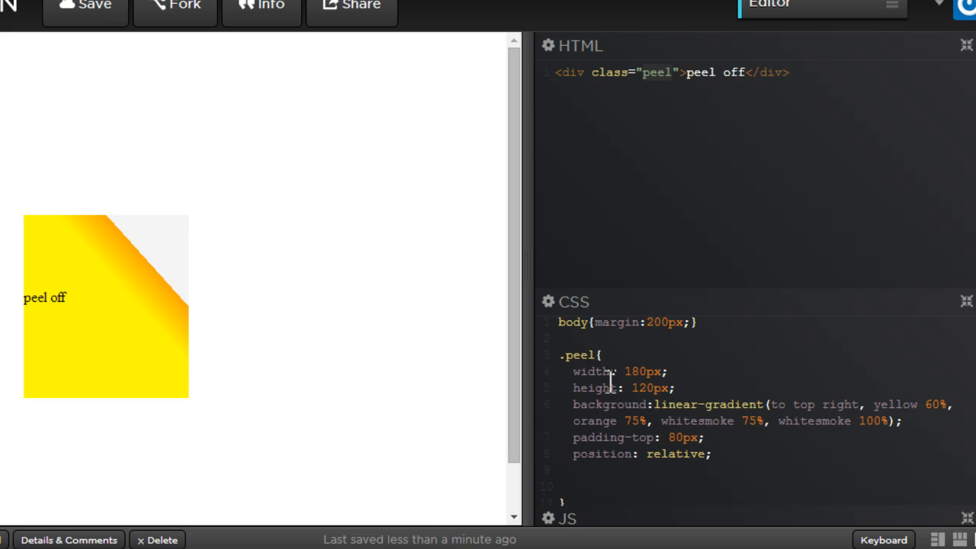
type("bo")
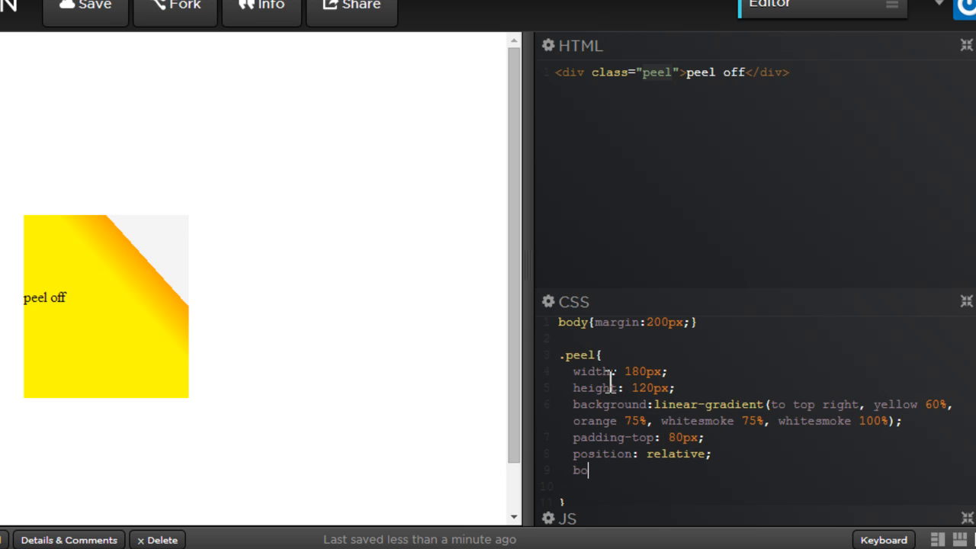
type("rdr")
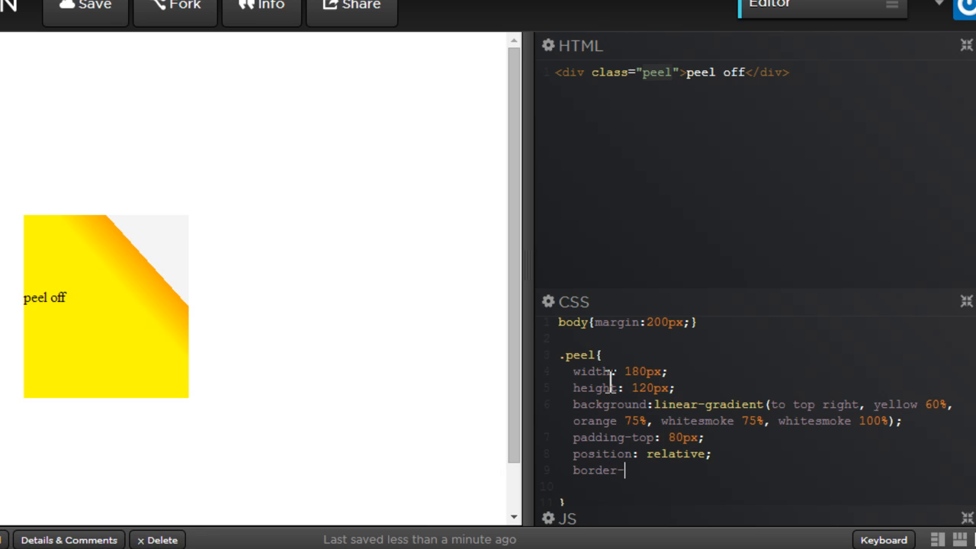
type("radius")
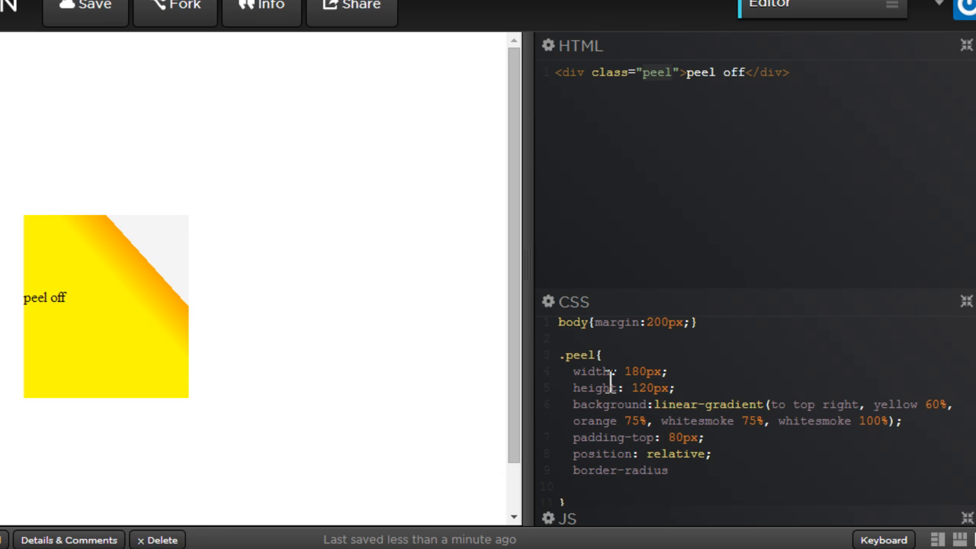
type(":100%")
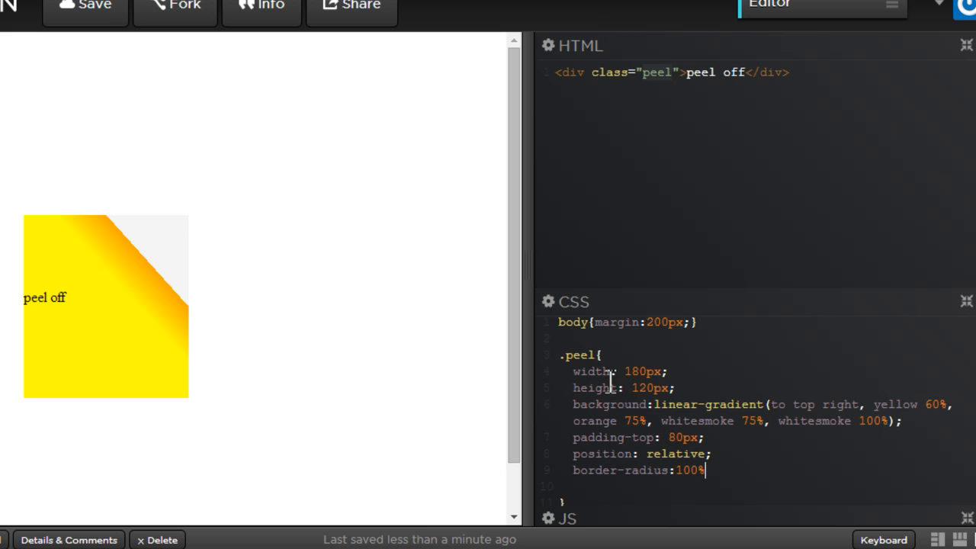
type(";")
left_click(625, 388)
type("0")
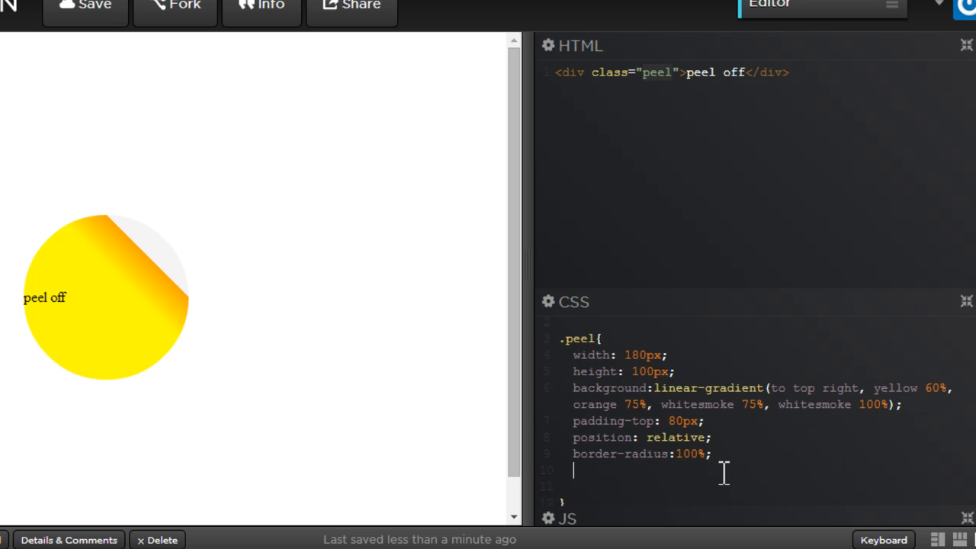
Center the .peel text and set its font to bold 24px Helvetica.
type("ta-")
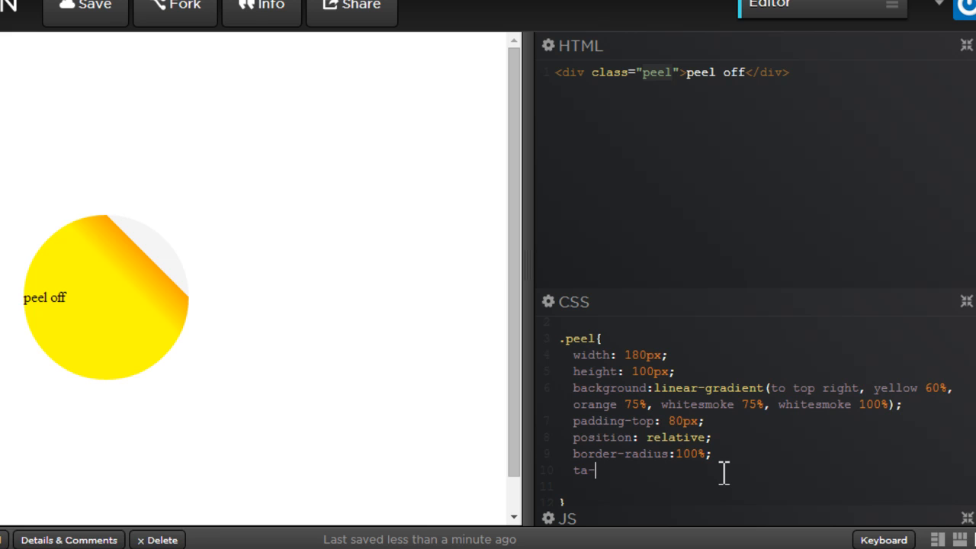
type("ext-align: center;")
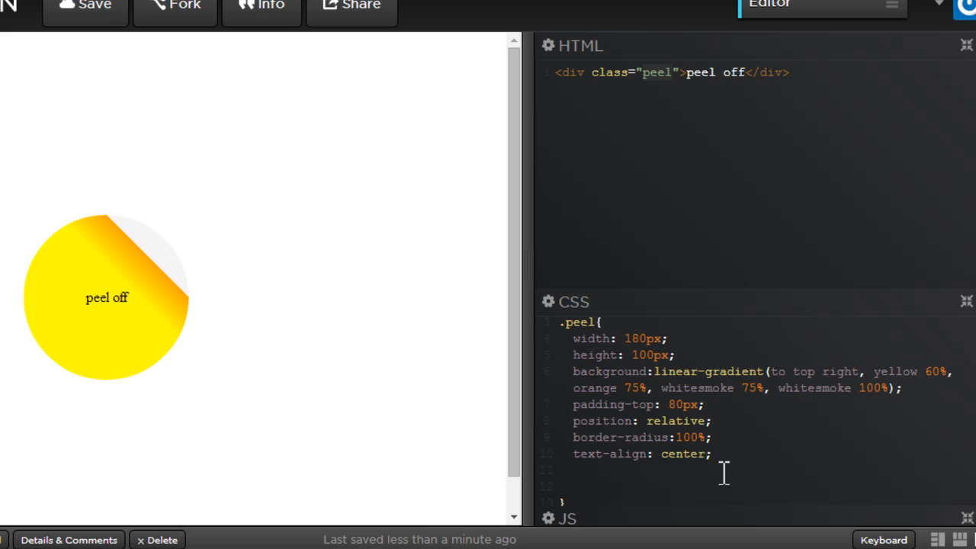
type("font:")
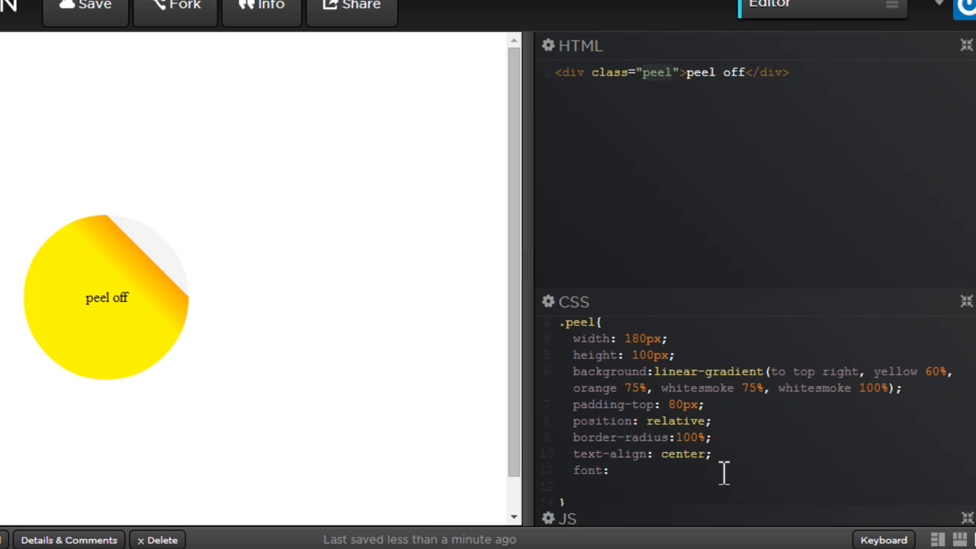
type("bold")
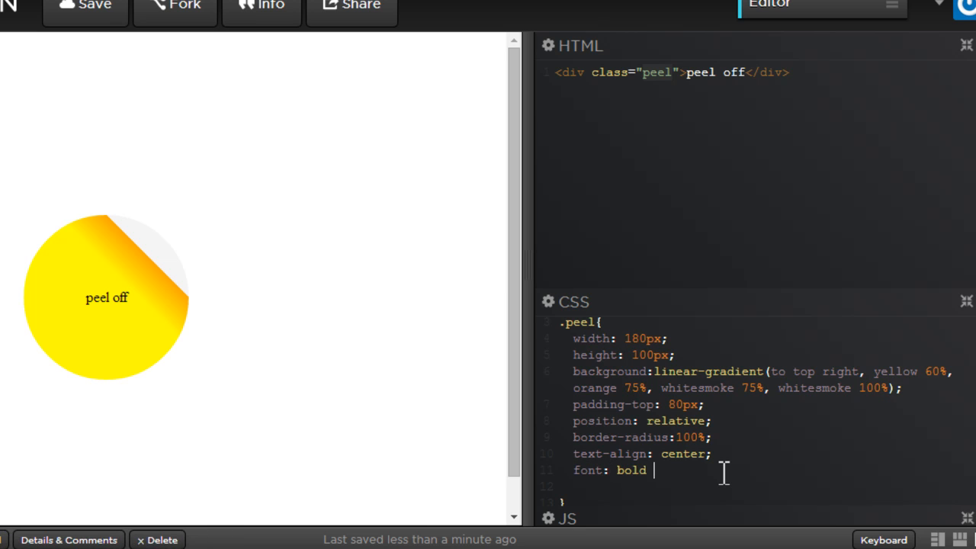
type("24px")
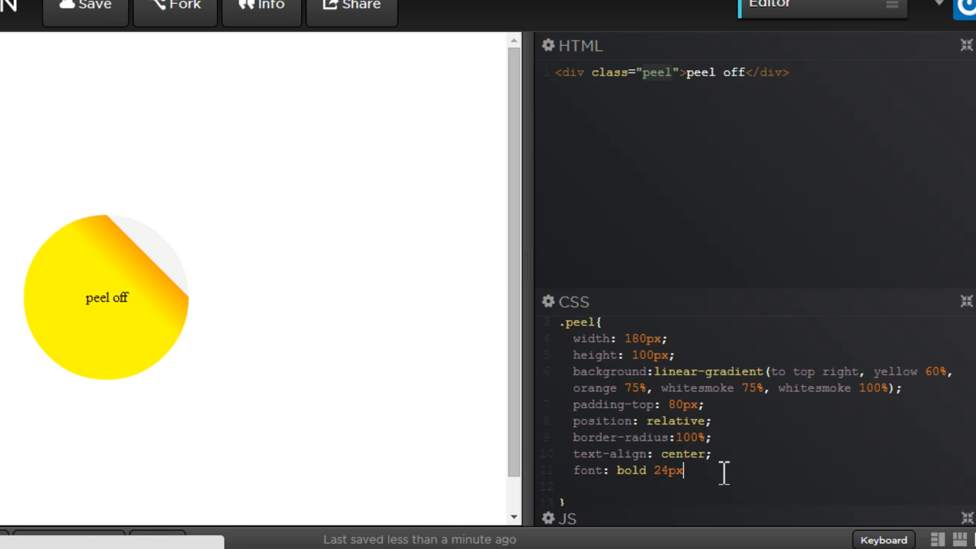
type("helv")
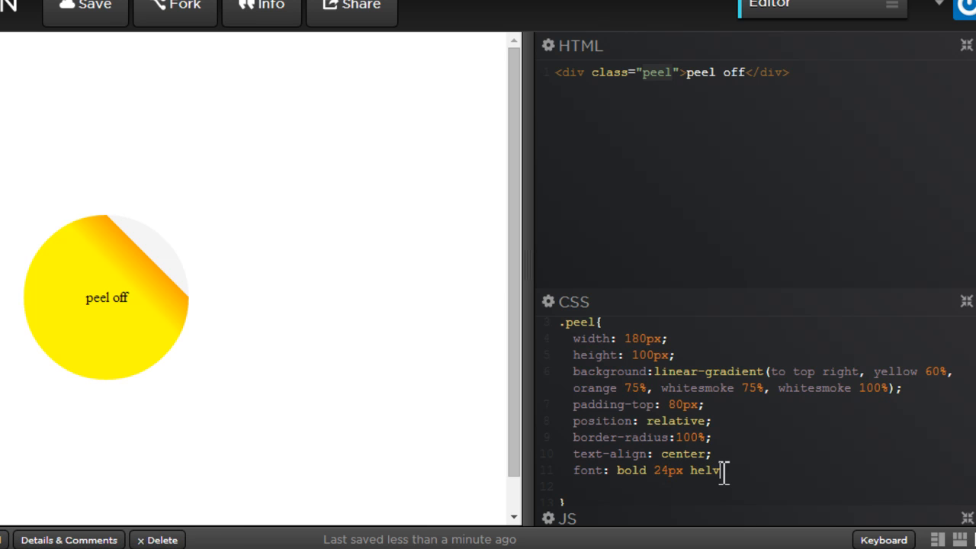
type("etica;")
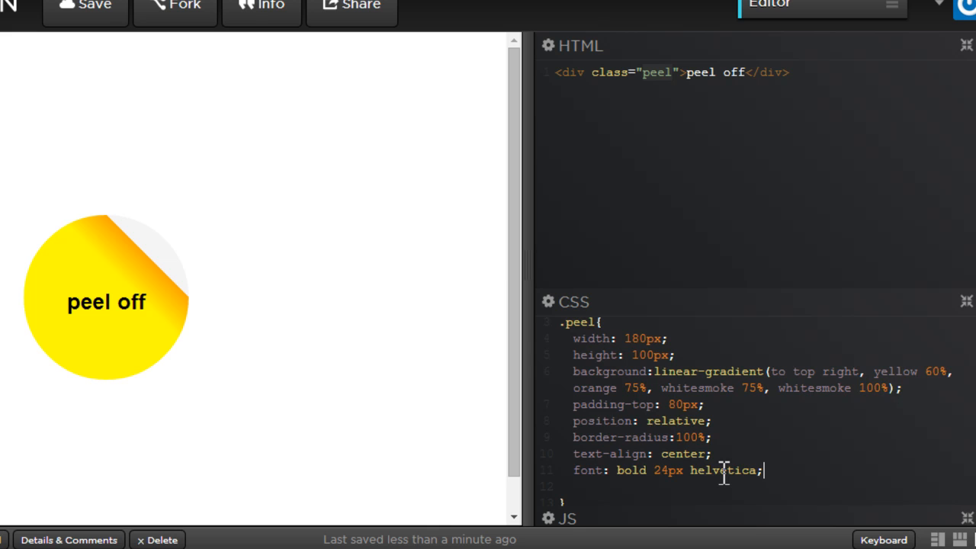
Add box-shadow: 0 0 0 1px smokewhite to .peel and begin a .peel:before rule.
type("box")
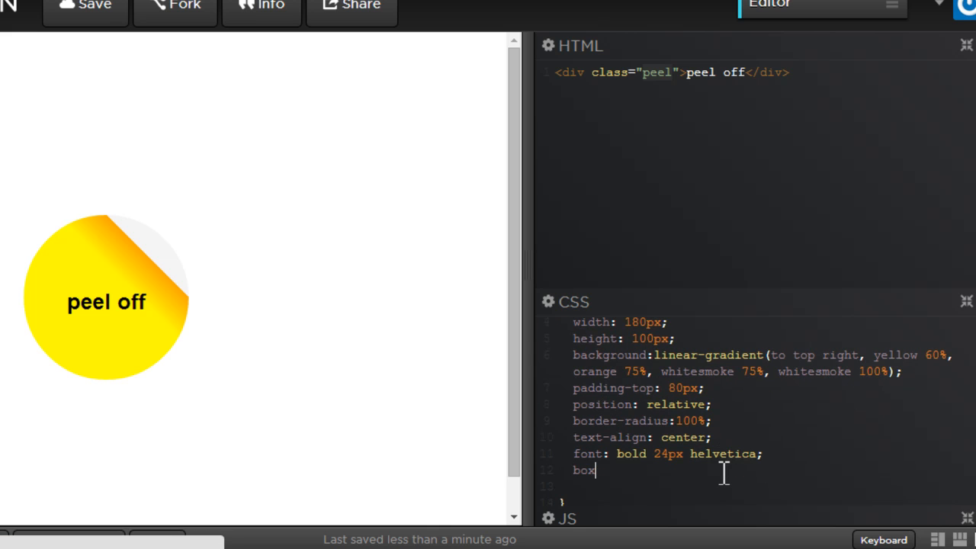
type("-")
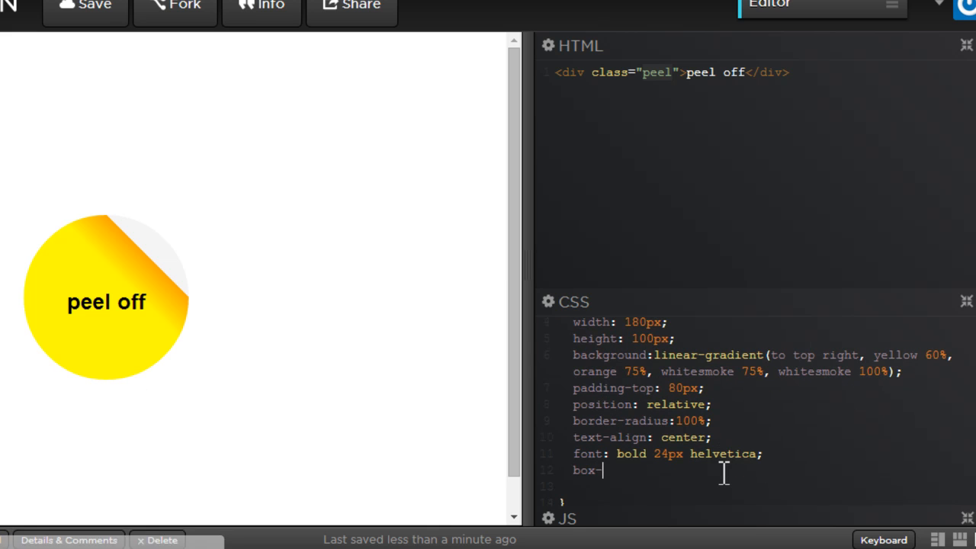
type("shadow")
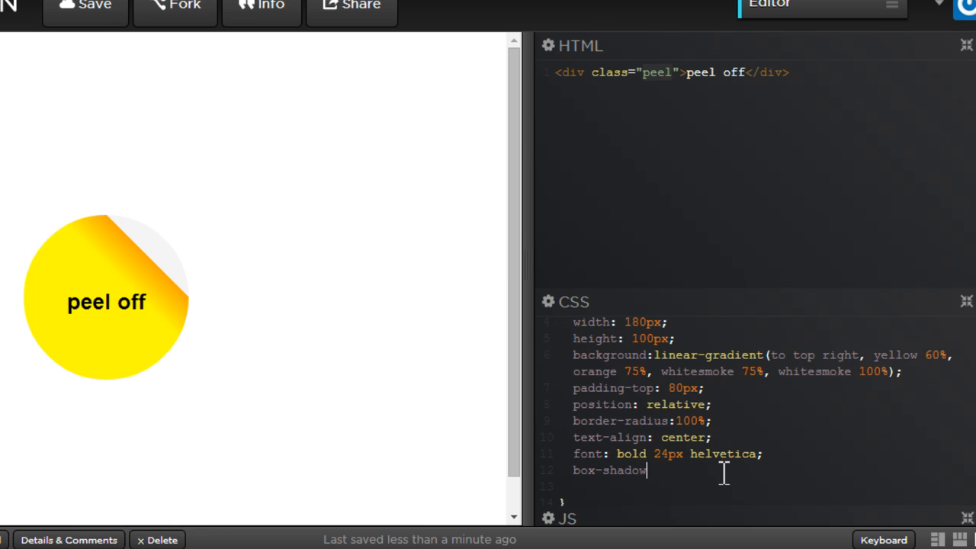
type(": 0 0 0")
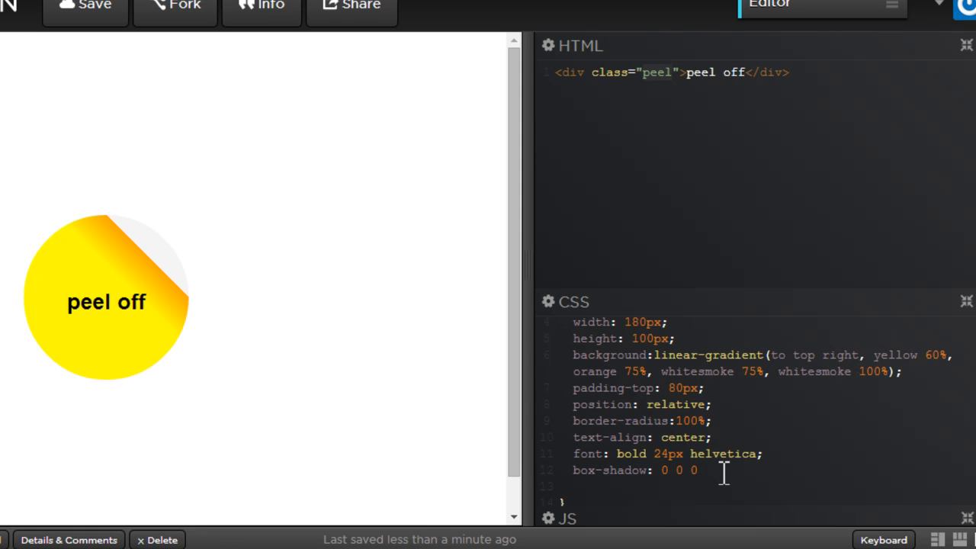
type("1")
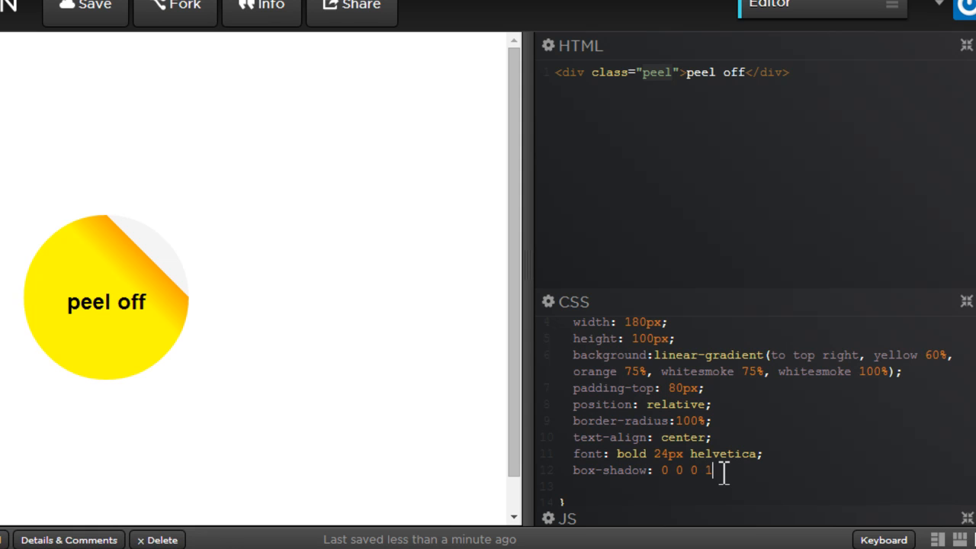
type("px smo")
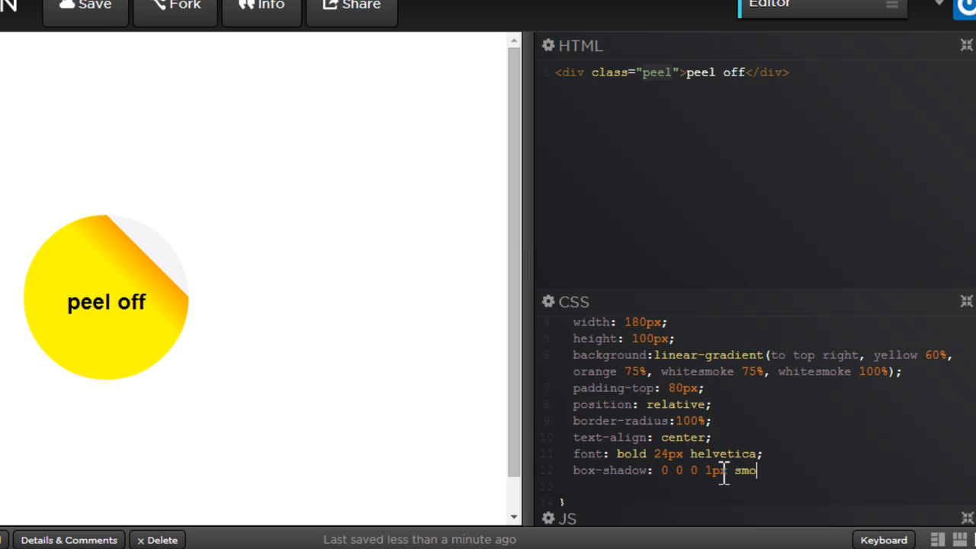
type("kewhite")
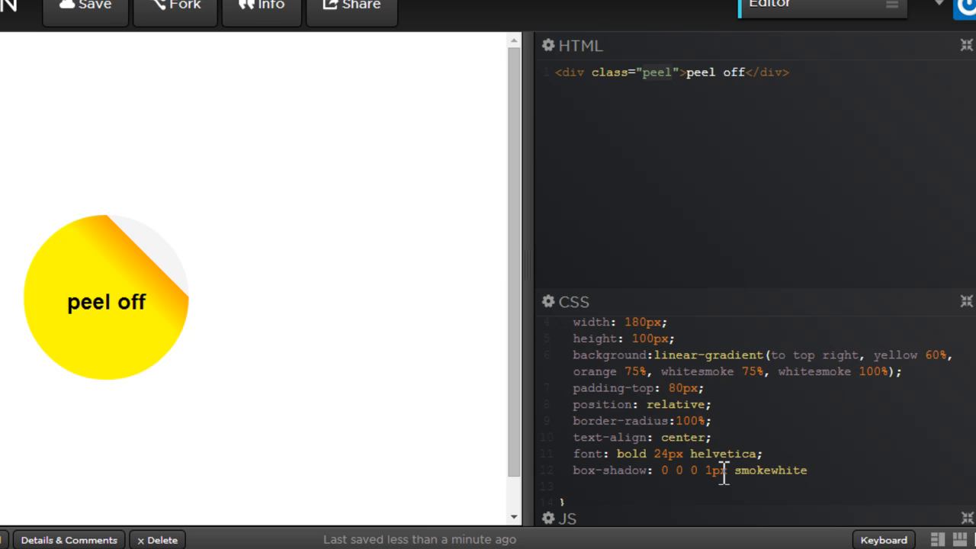
type(";")
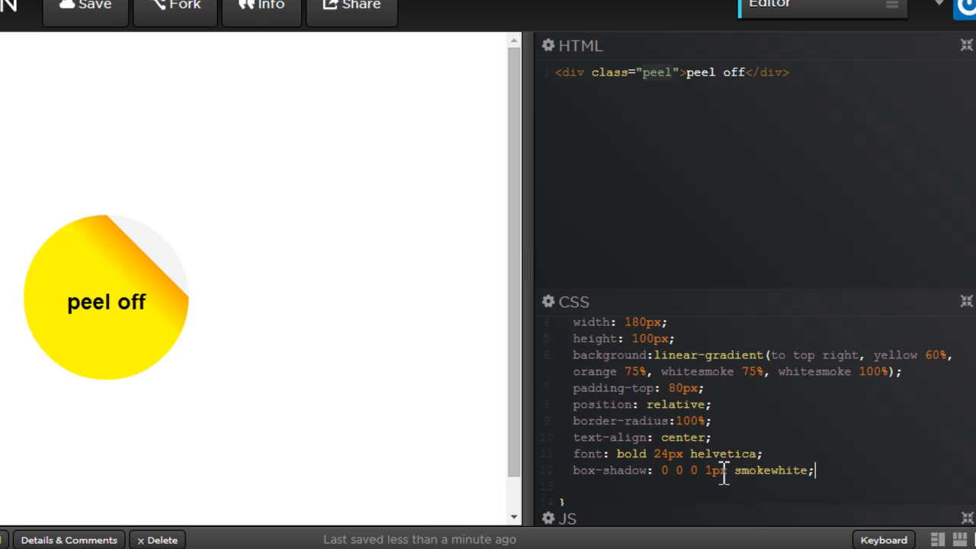
mouse_move(828, 471)
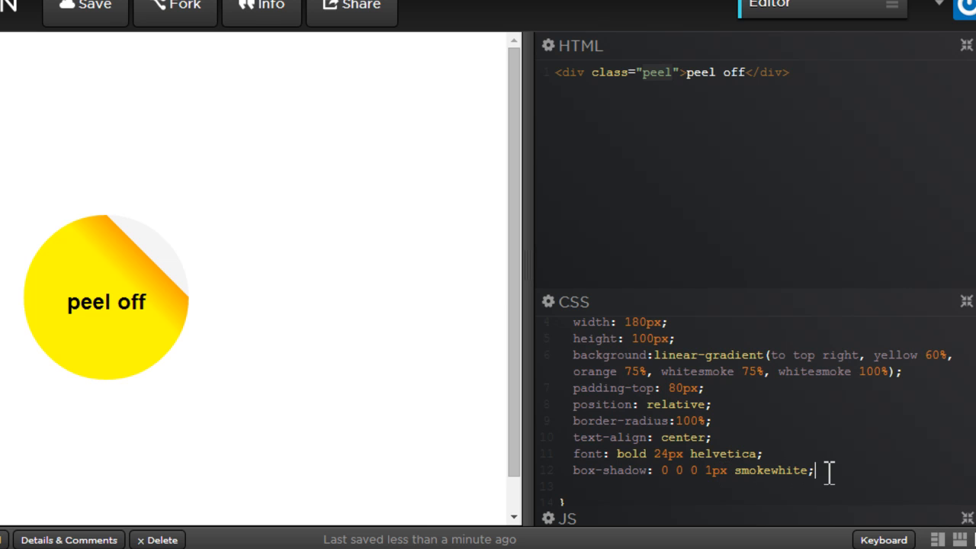
type(".peel:before{")
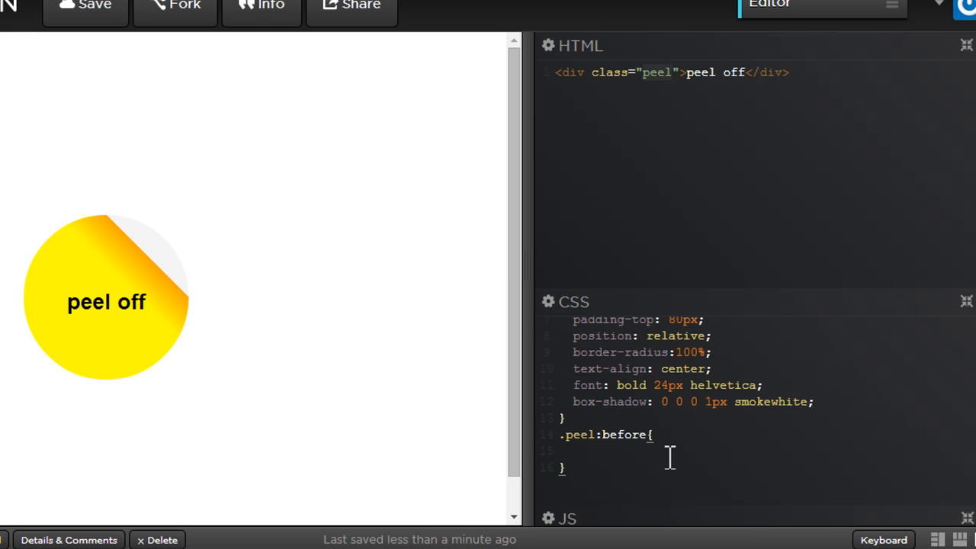
Give .peel:before empty content and absolute positioning.
key("Enter")
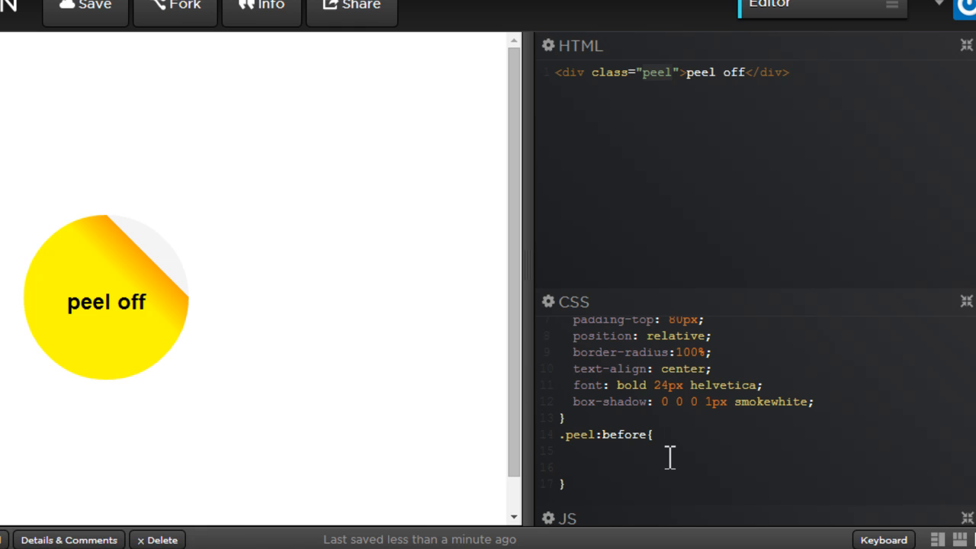
left_click(573, 450)
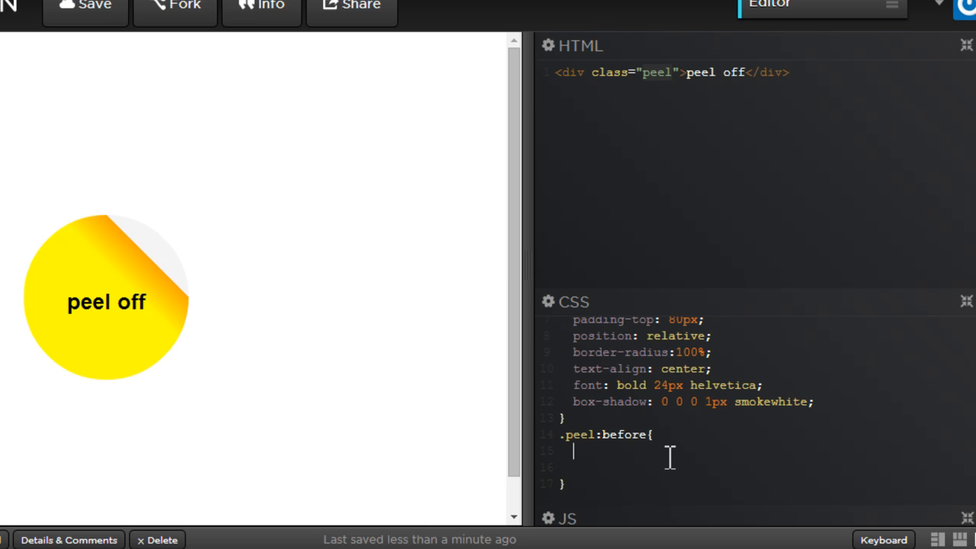
type("content")
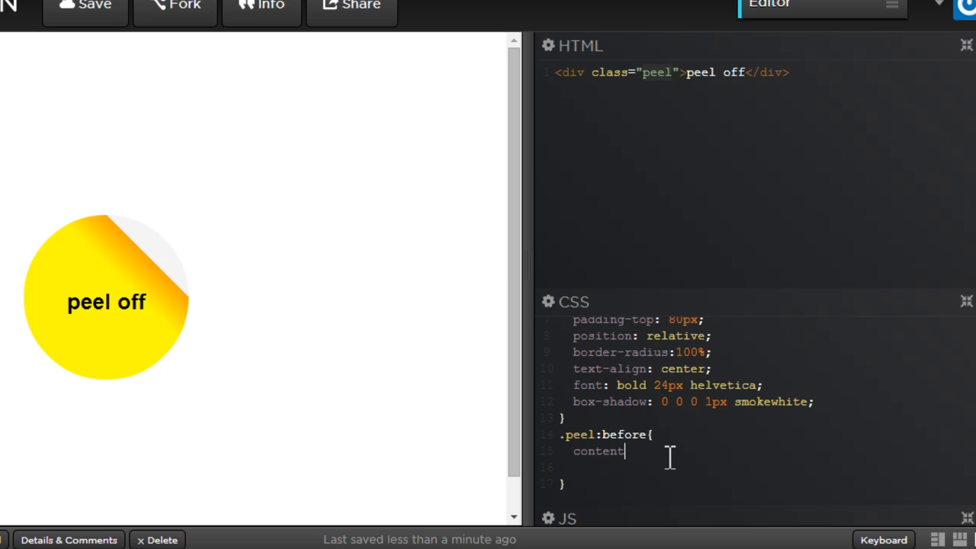
type(":\"\"")
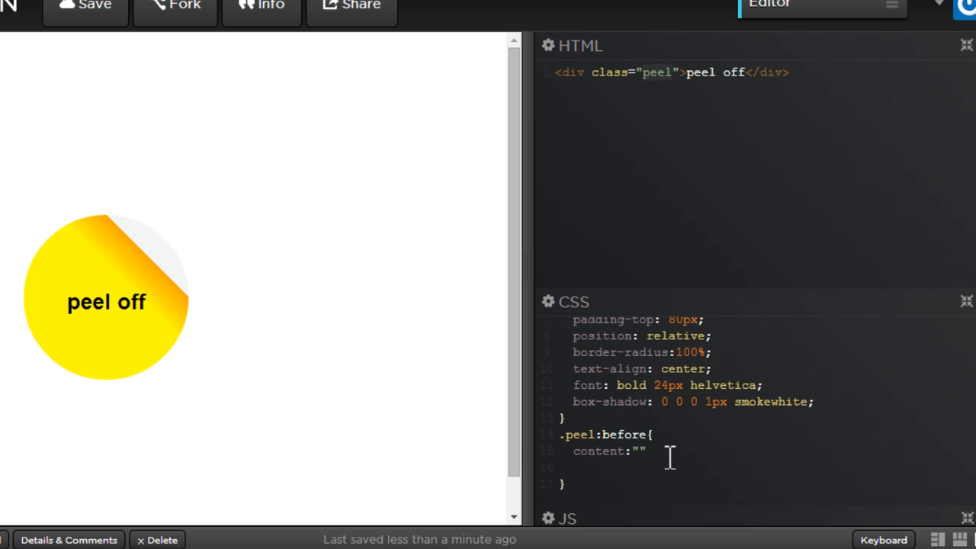
type(";")
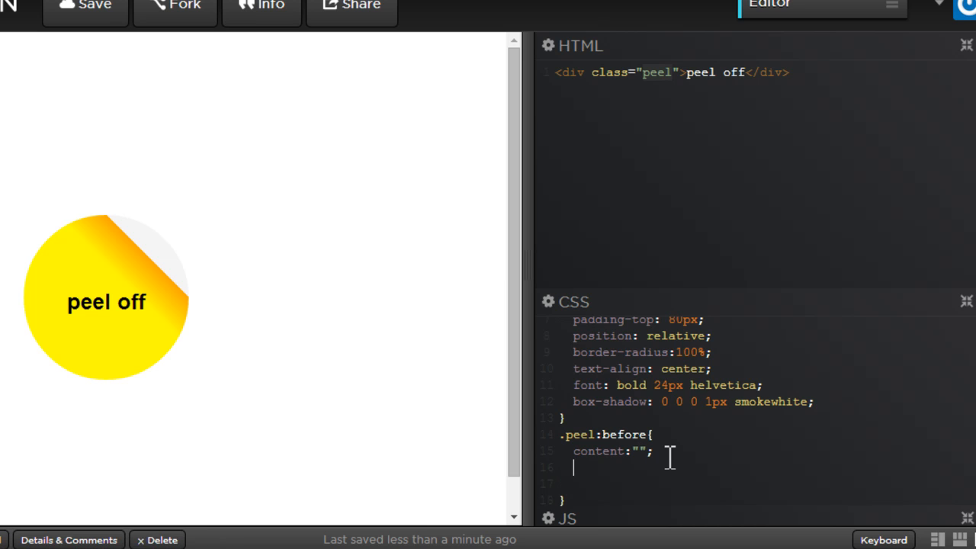
type("position: absolute;")
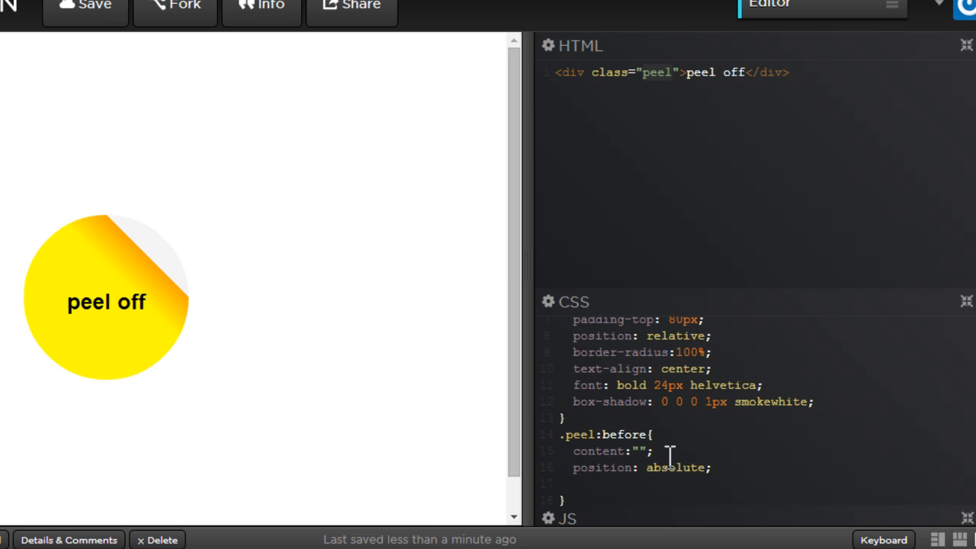
left_click(711, 468)
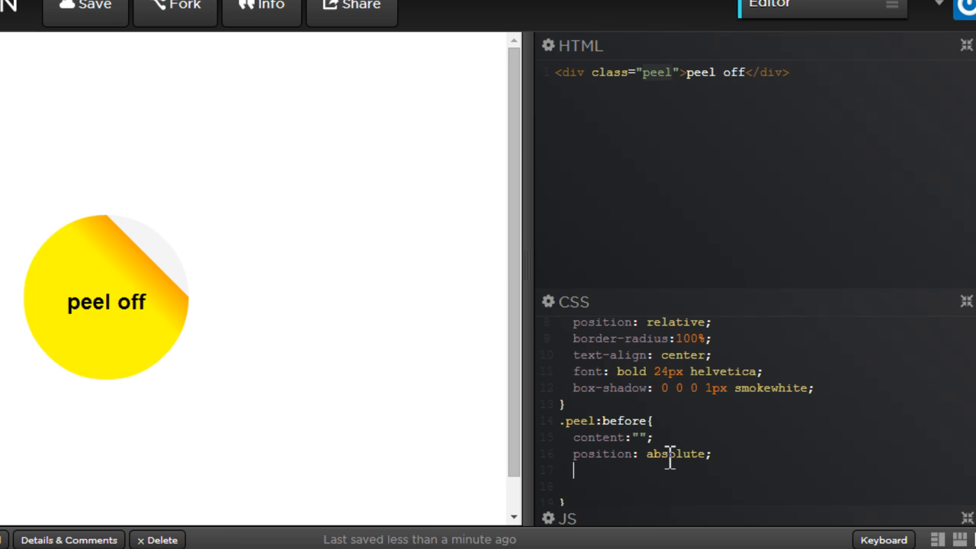
Set .peel:before top -90px, left 91px, and width and height 180px.
type("top")
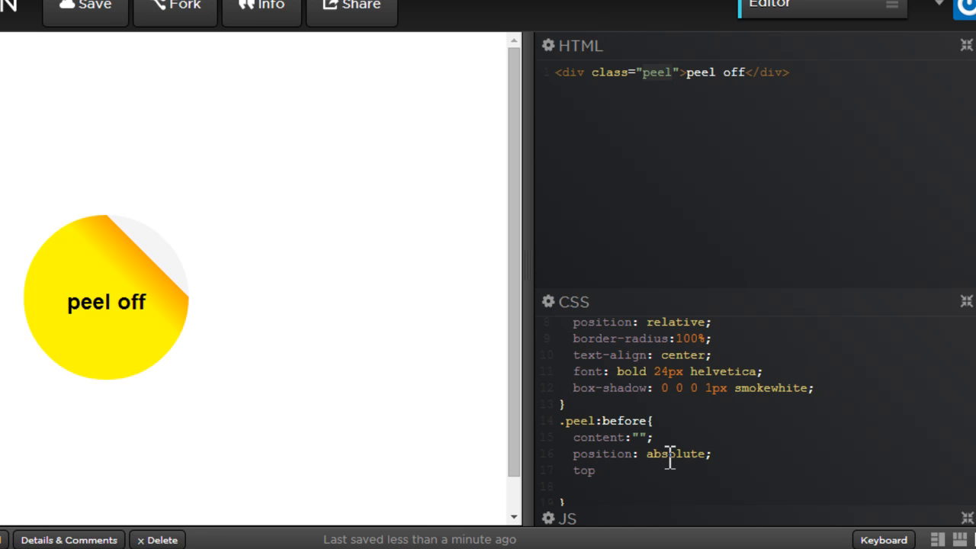
type(":")
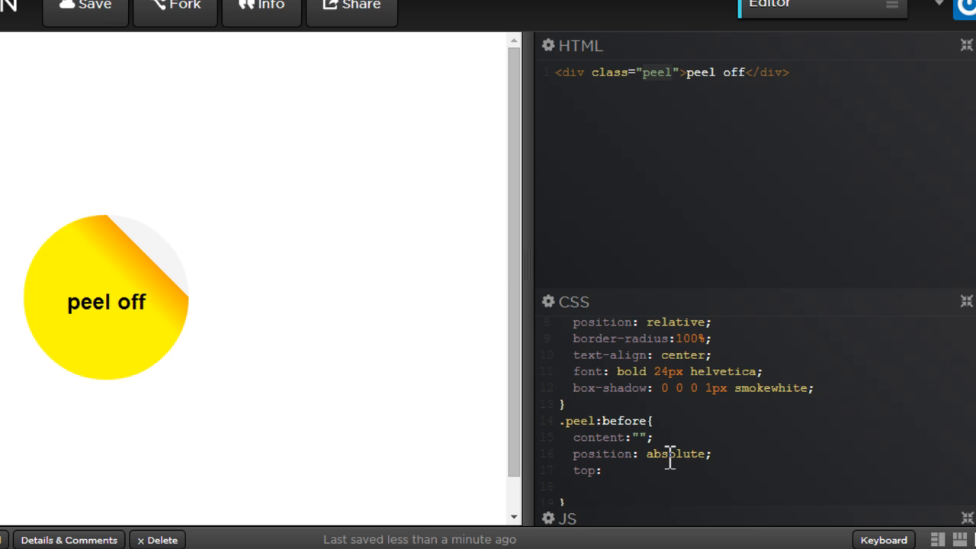
type("-90")
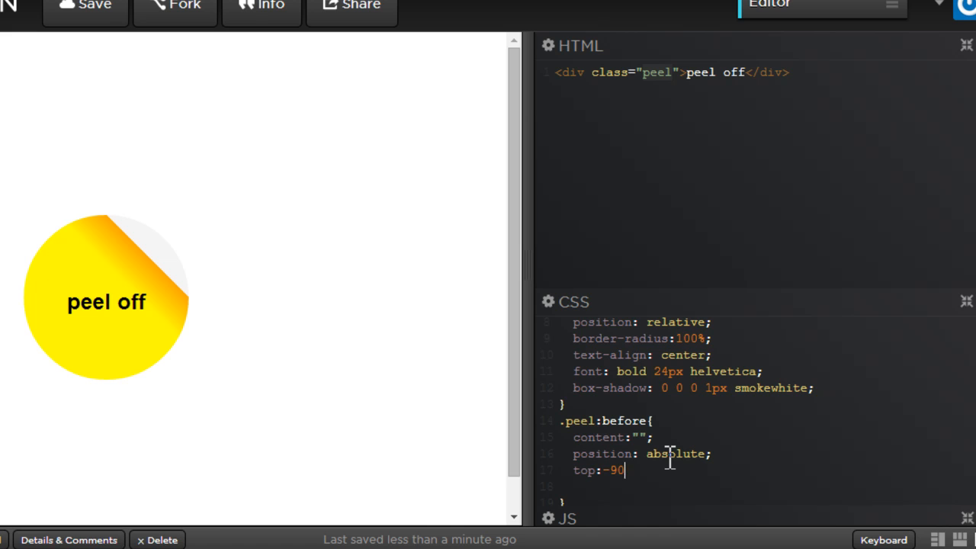
type("pc")
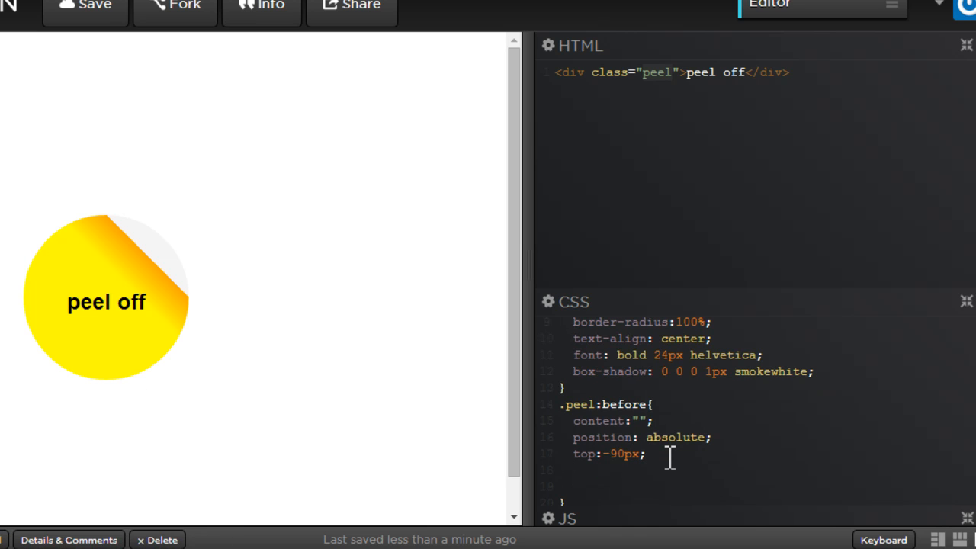
type("left:")
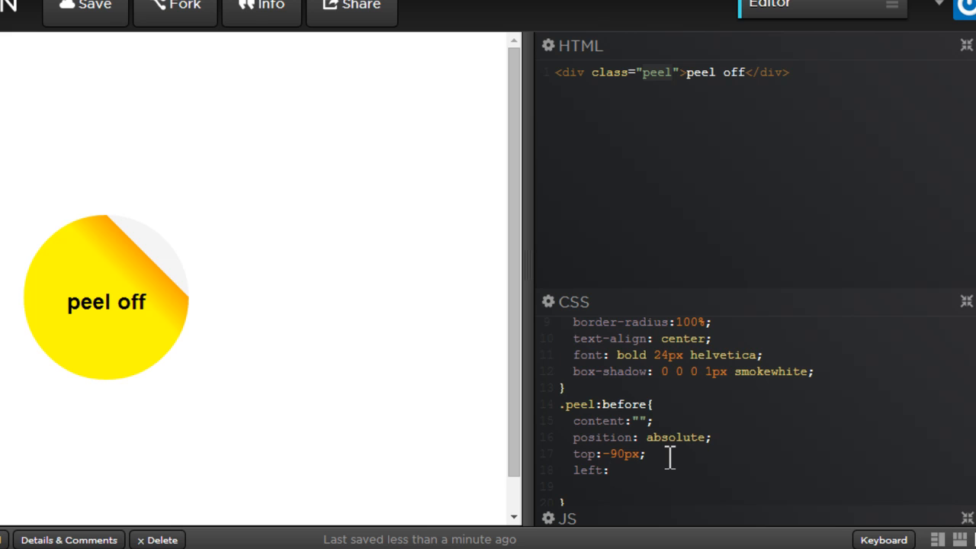
type("91")
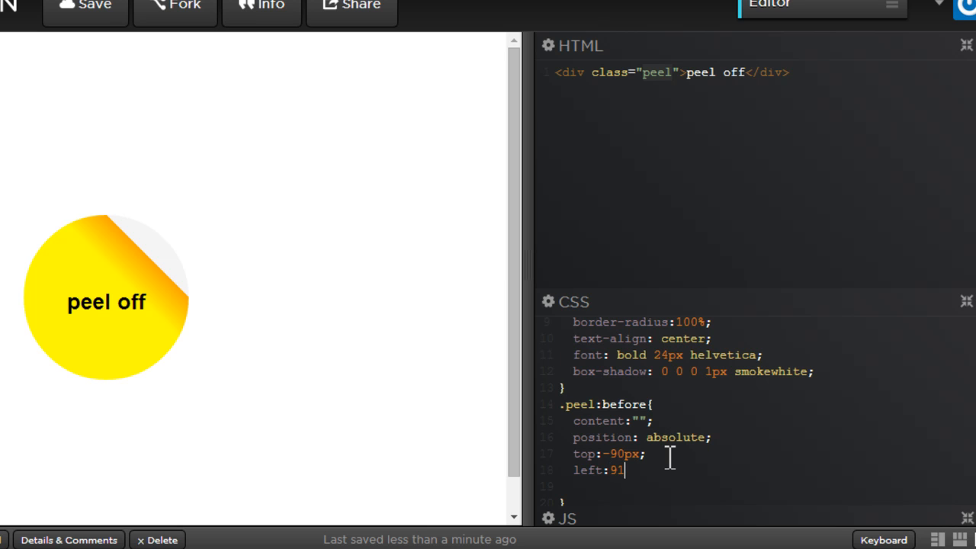
type("px;")
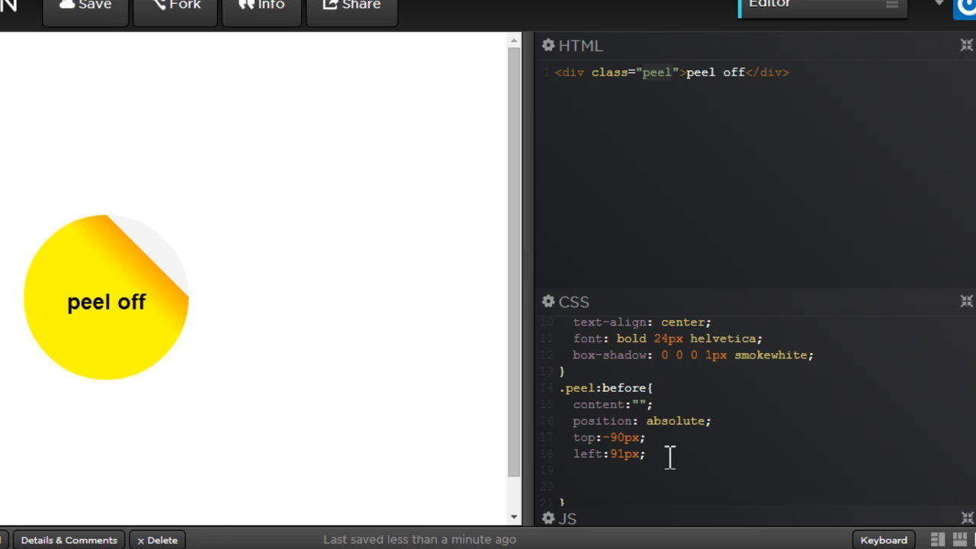
type("wi")
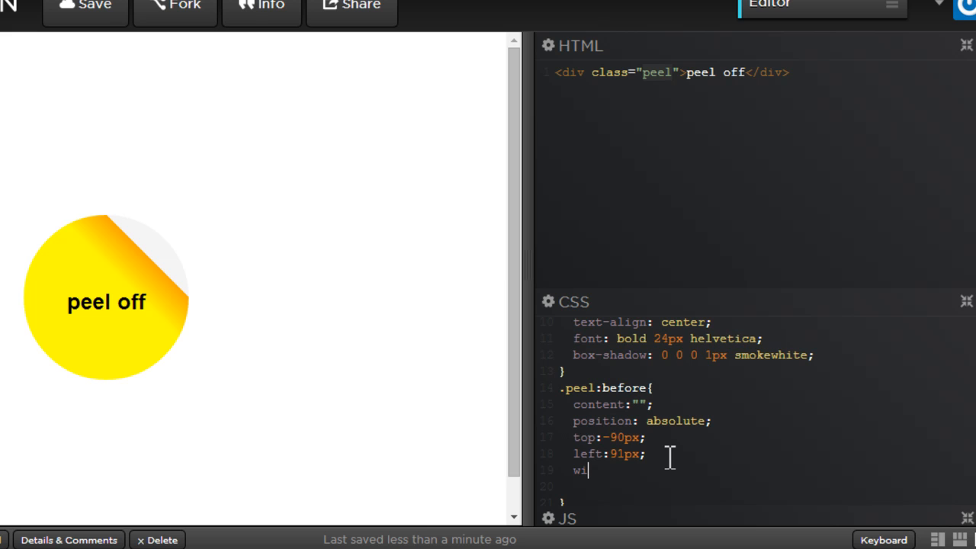
type("180")
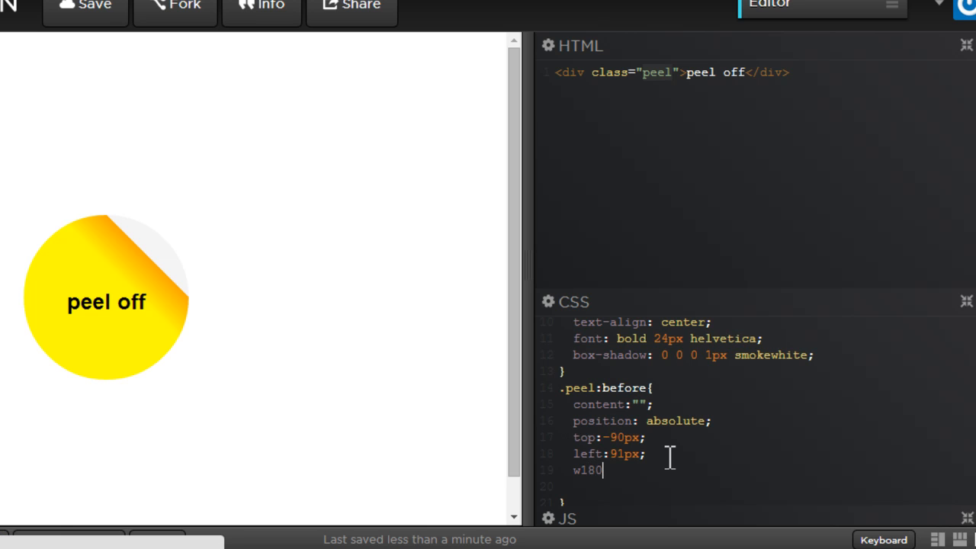
type("px+")
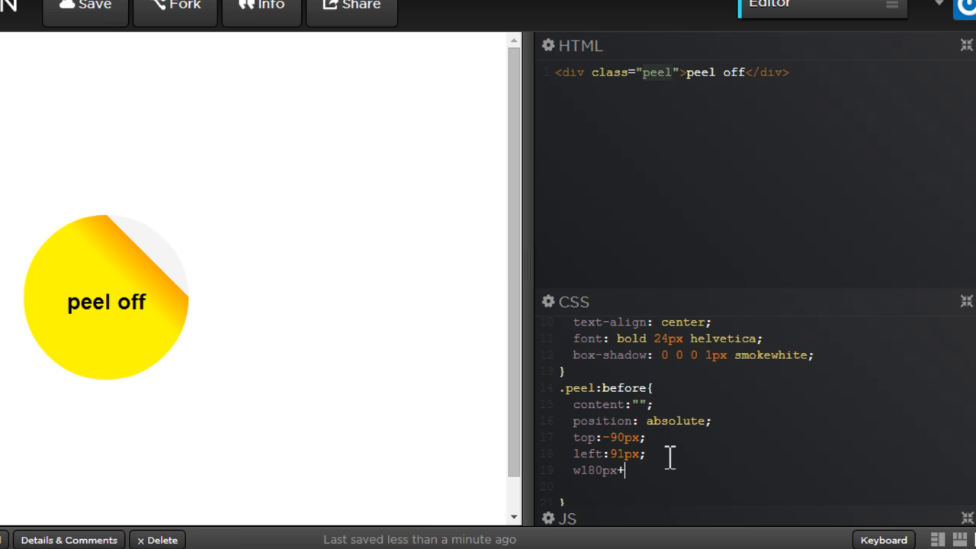
type("h18")
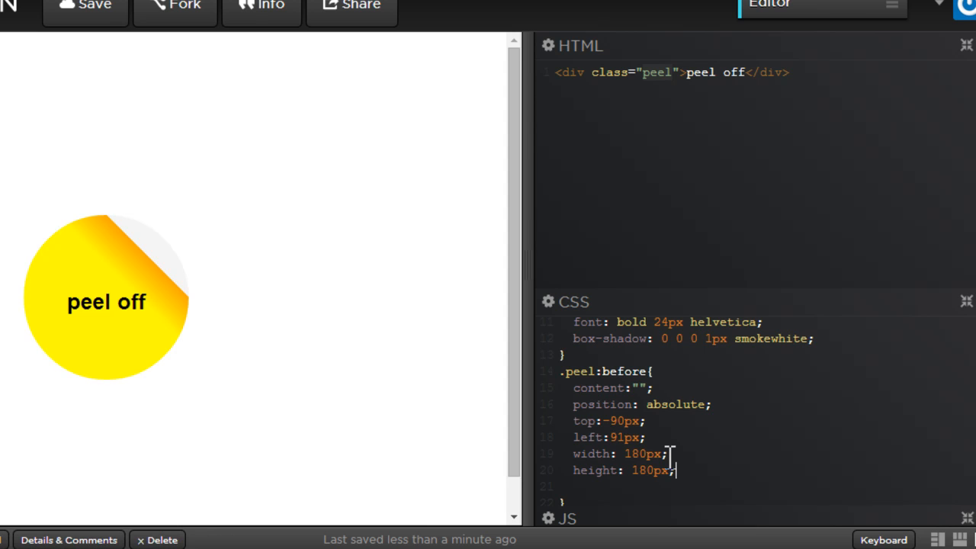
scroll("down", 3)
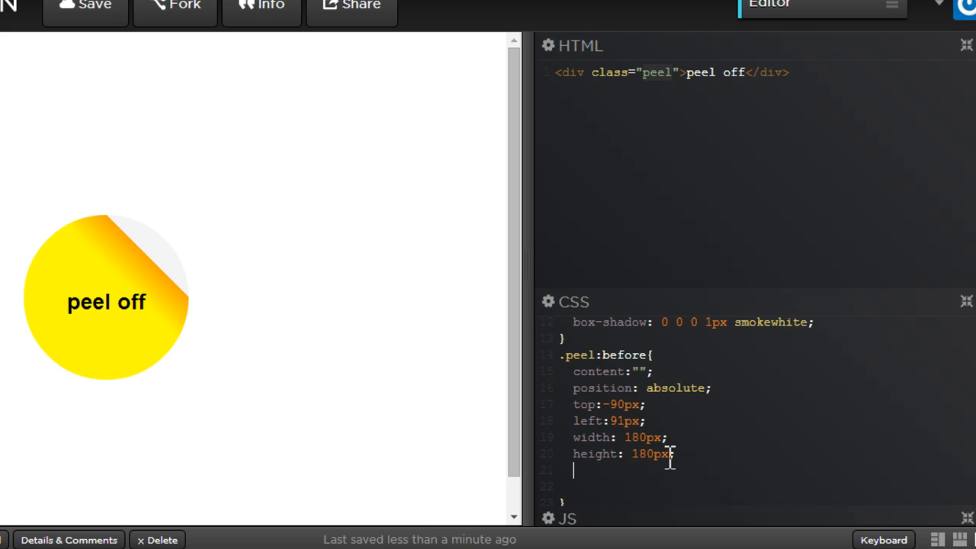
Start a 'to bottom left' linear-gradient background on .peel:before with transparent 75%.
type("back")
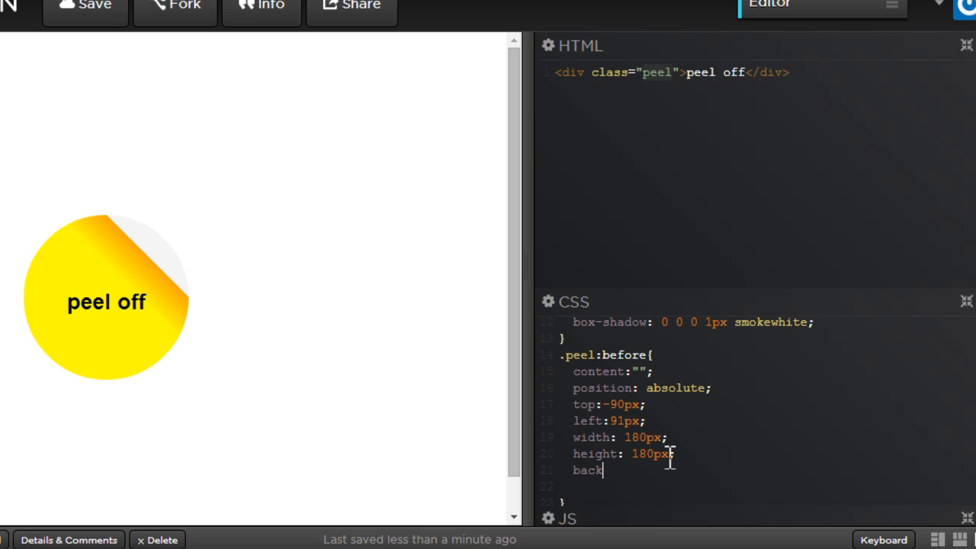
type("ground")
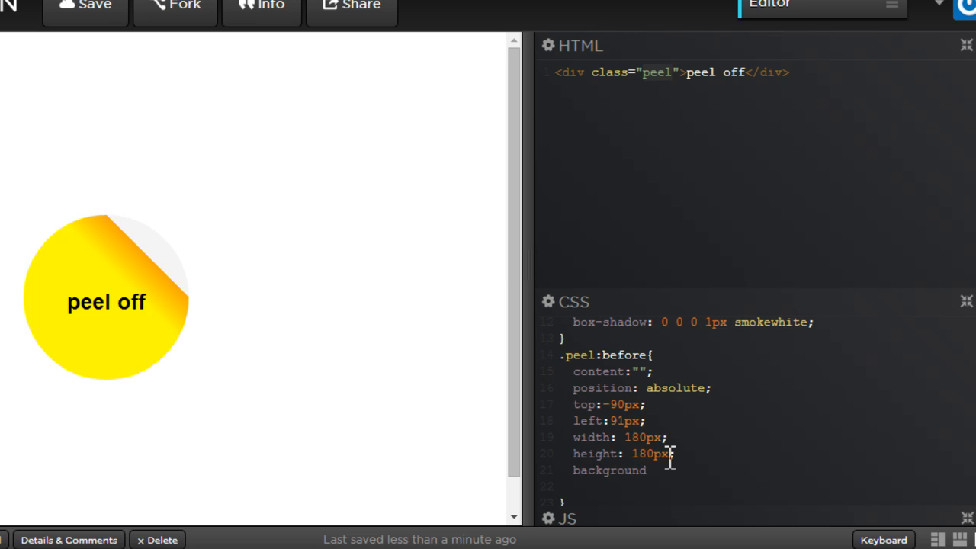
type(":linear")
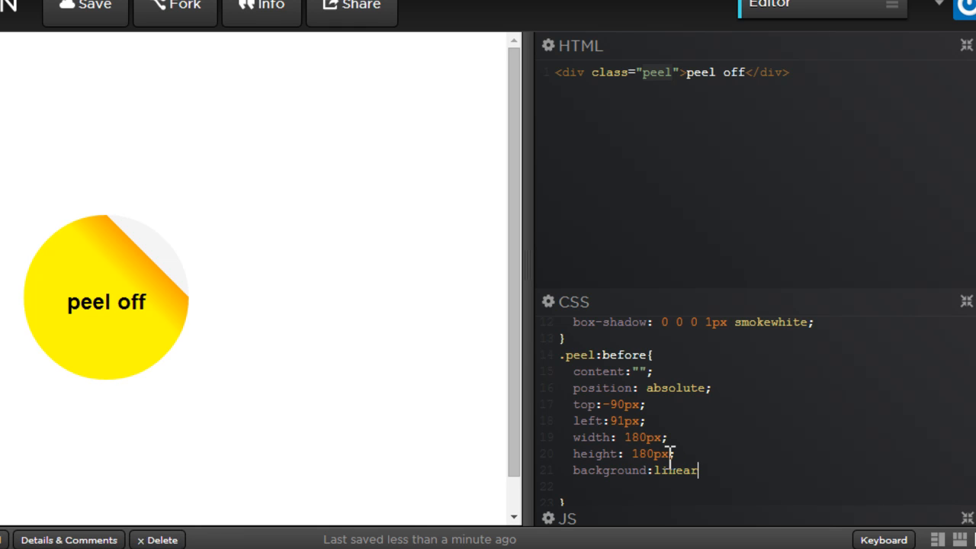
type("-")
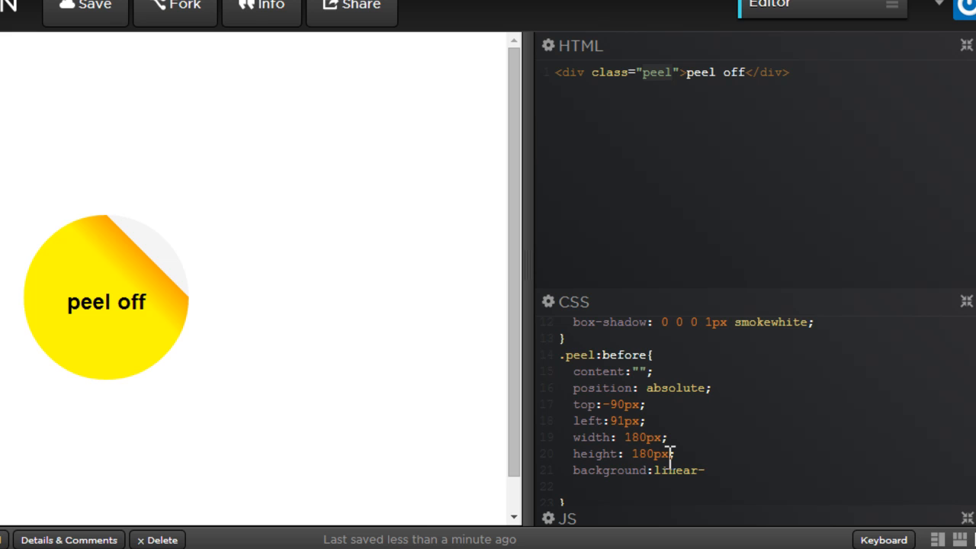
type("gra")
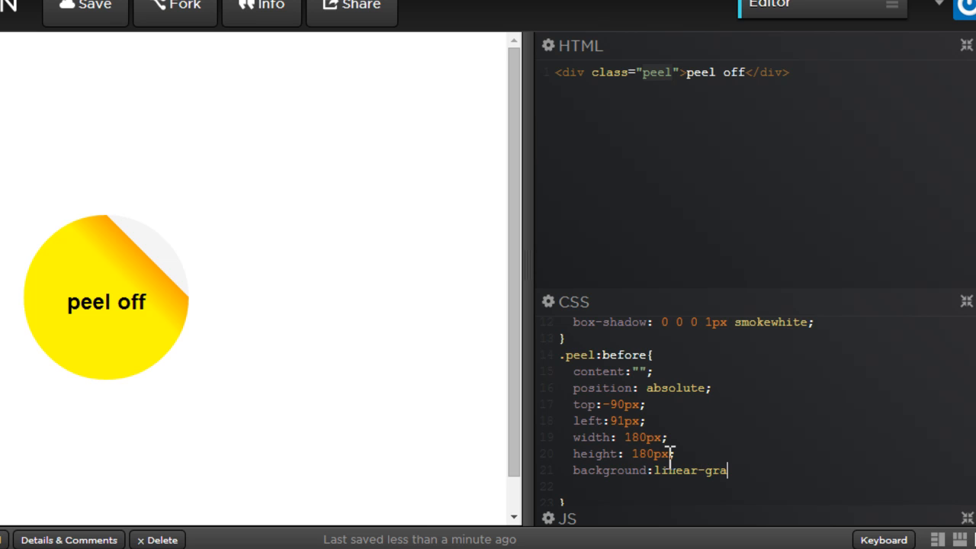
type("dient()")
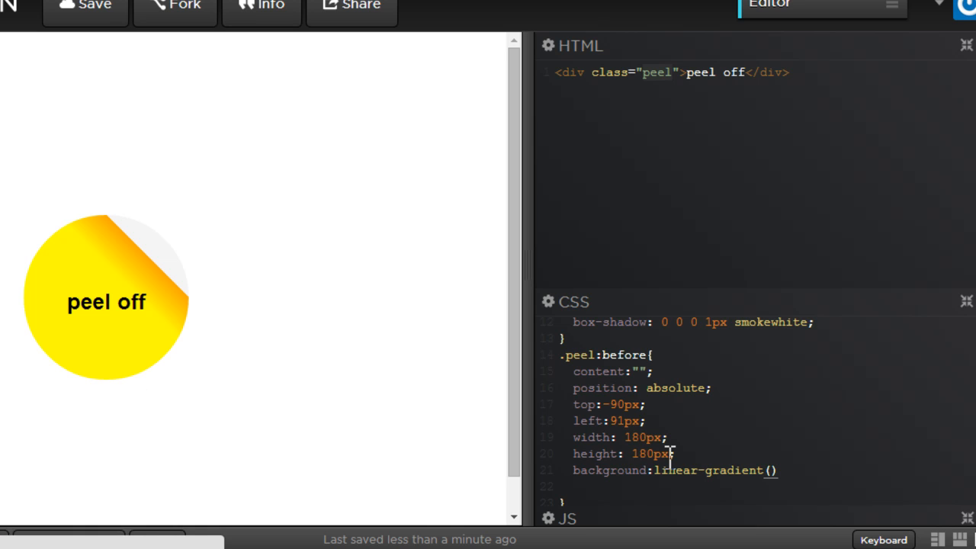
type("to")
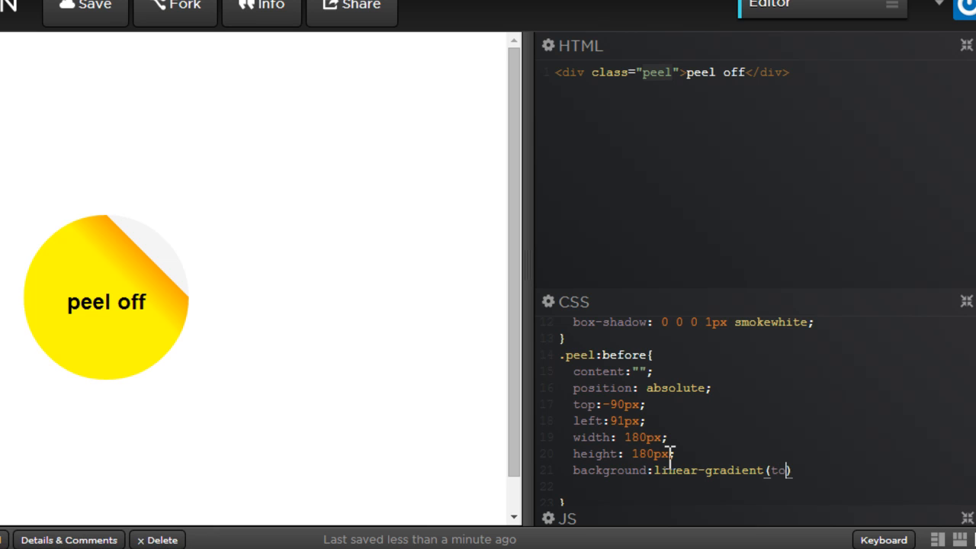
type("bottom left")
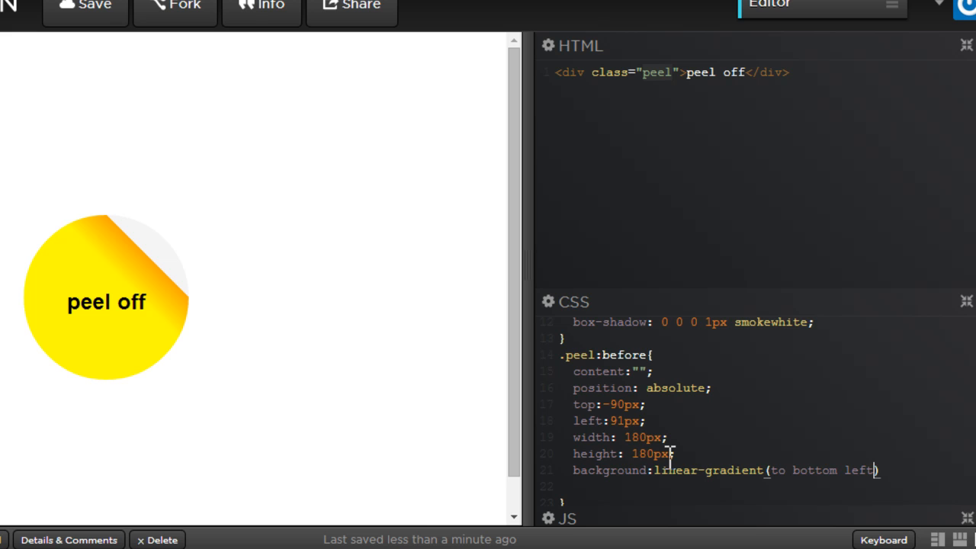
type("\", \"")
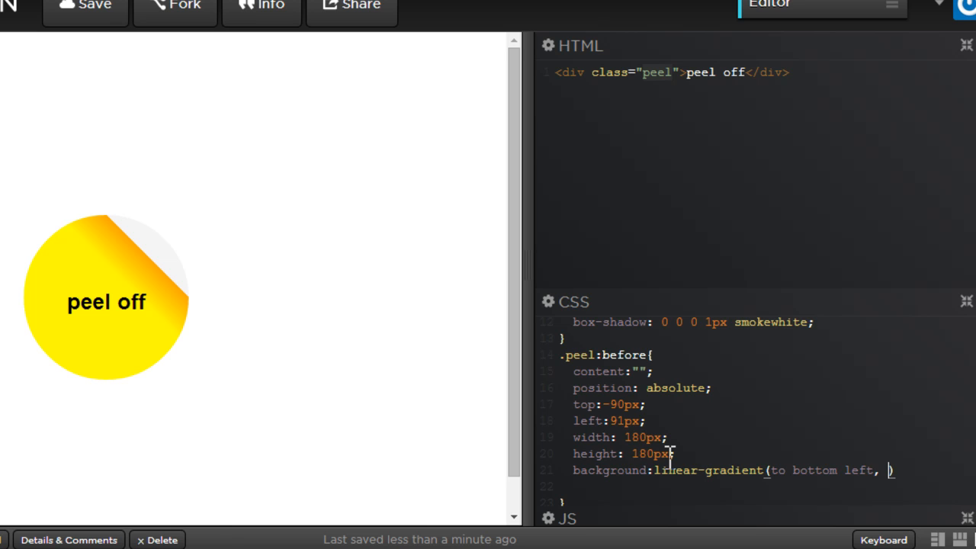
type("transparent")
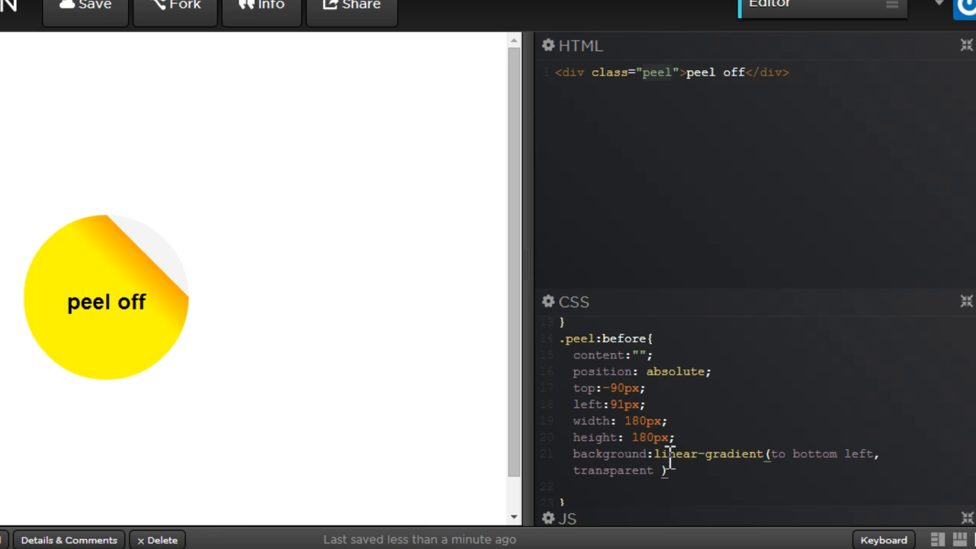
type("75%")
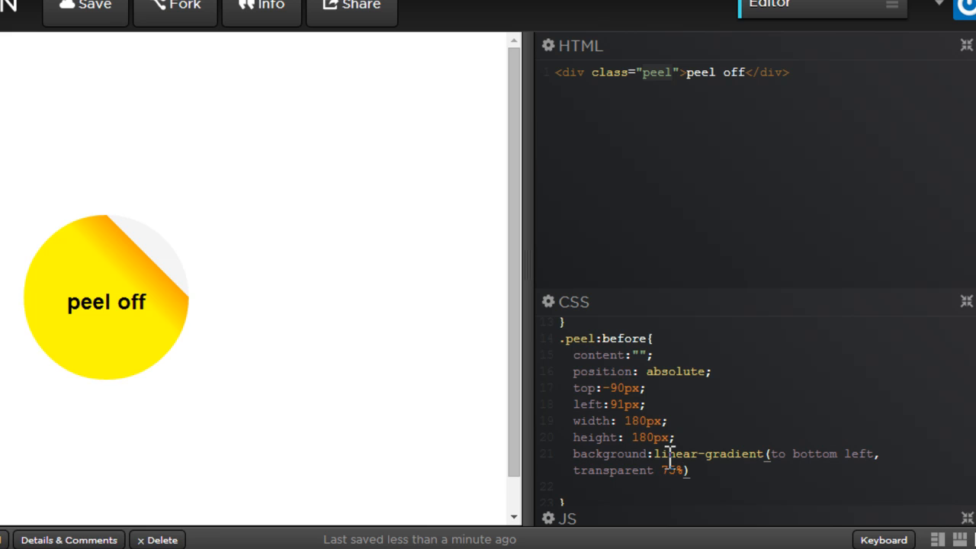
Finish the gradient with yellow 75% and yellow 100% stops.
left_click(682, 471)
type(", ")
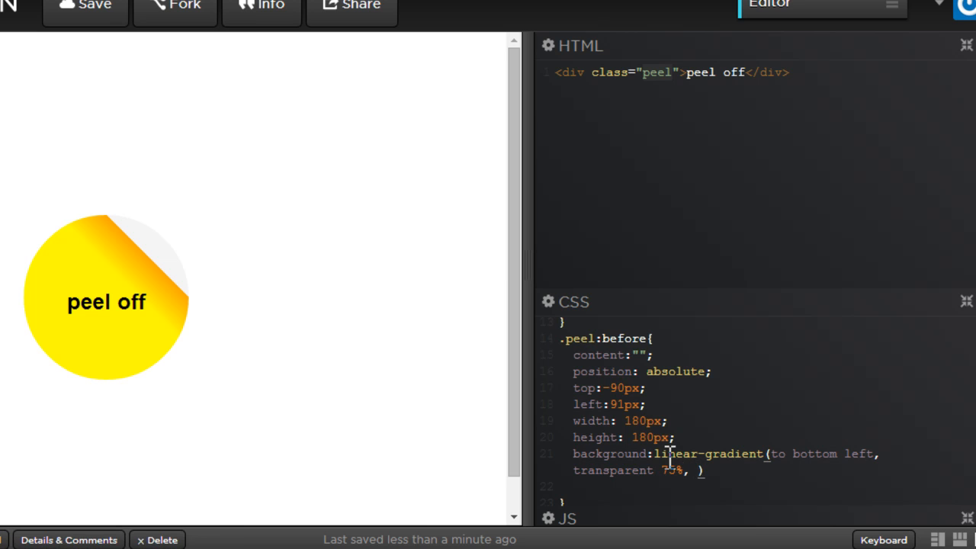
type("yellow")
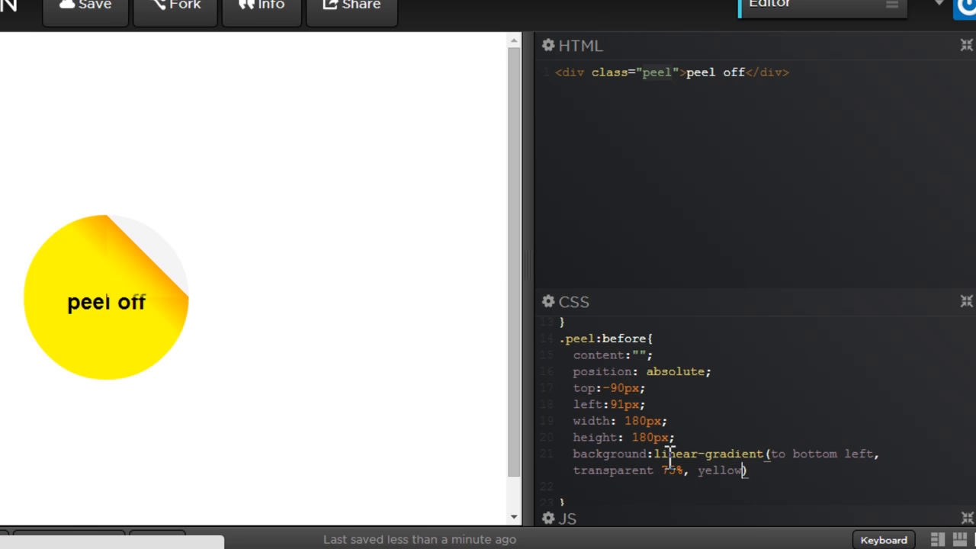
type("75%")
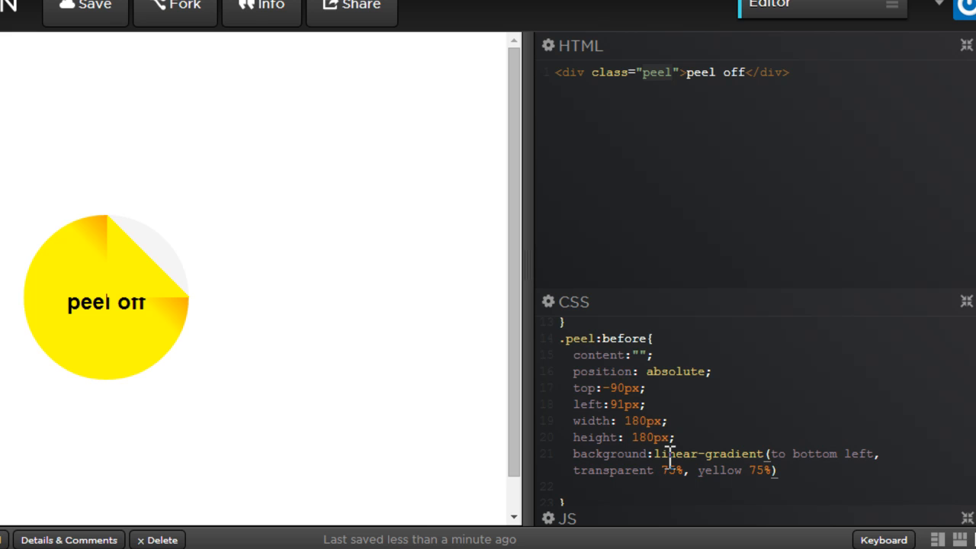
type(",")
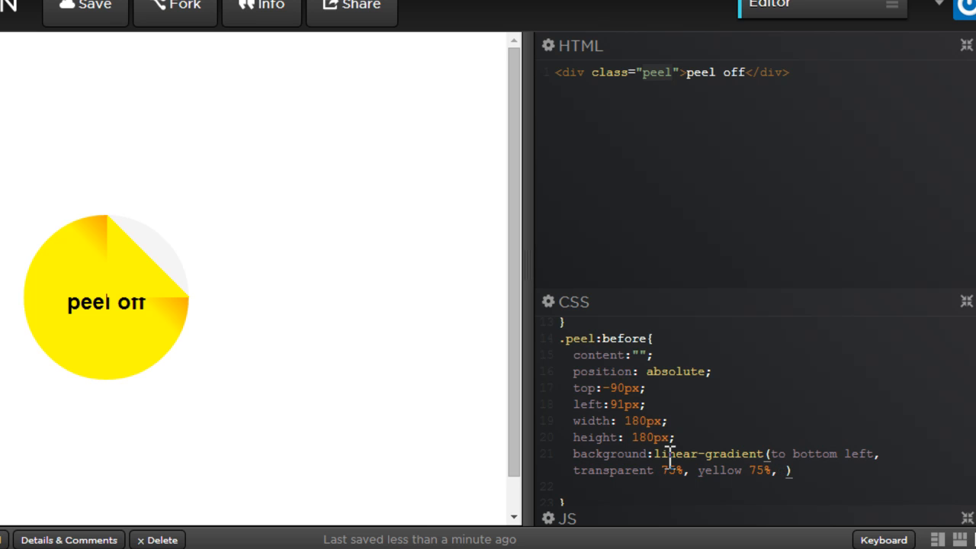
type("ye")
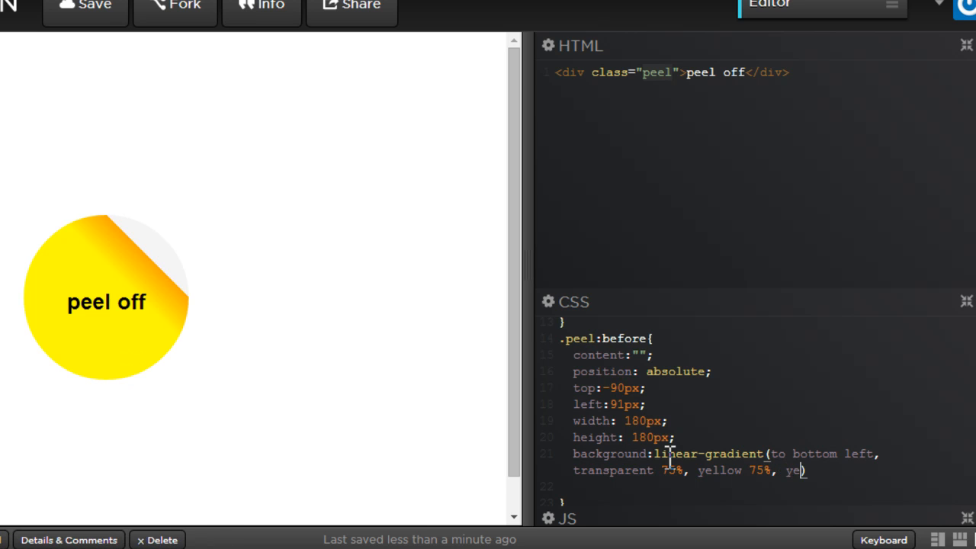
type("llow")
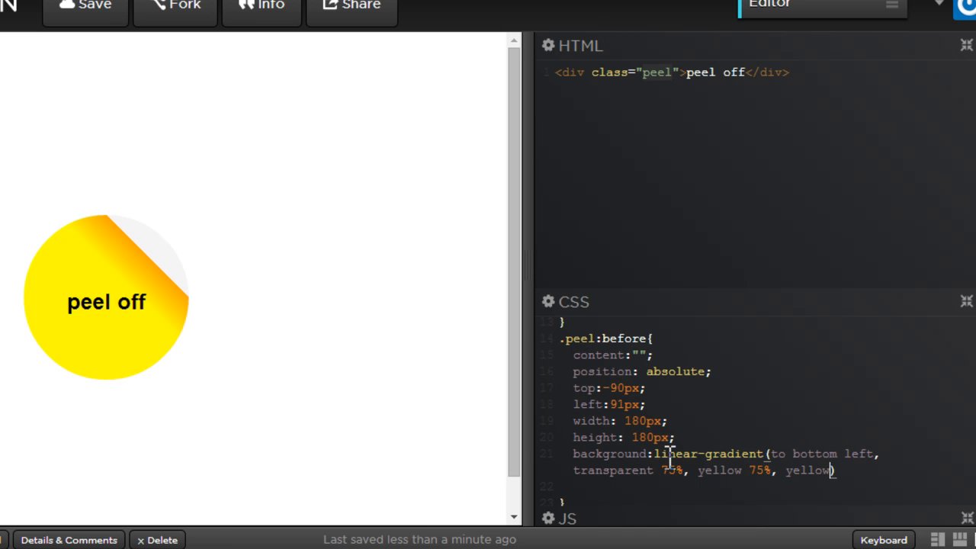
type("100")
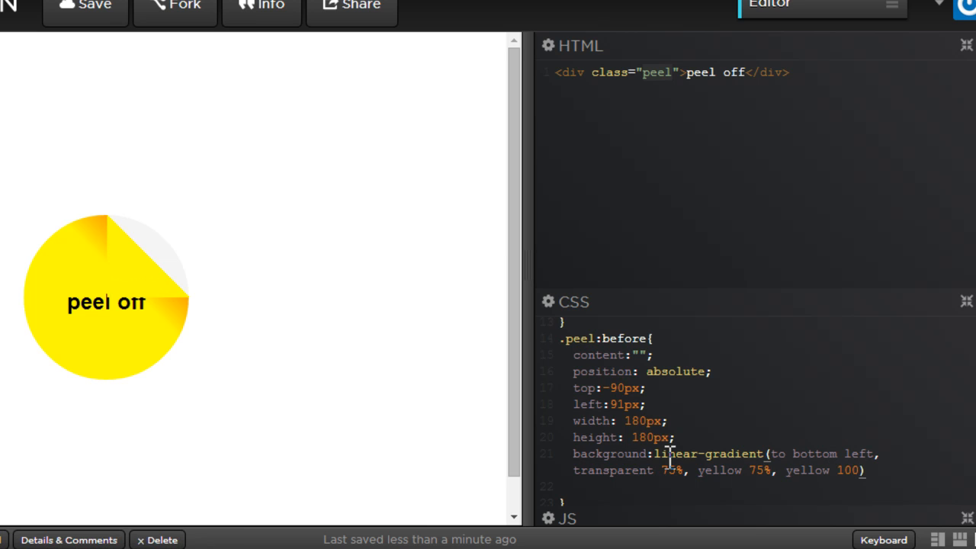
type("%")
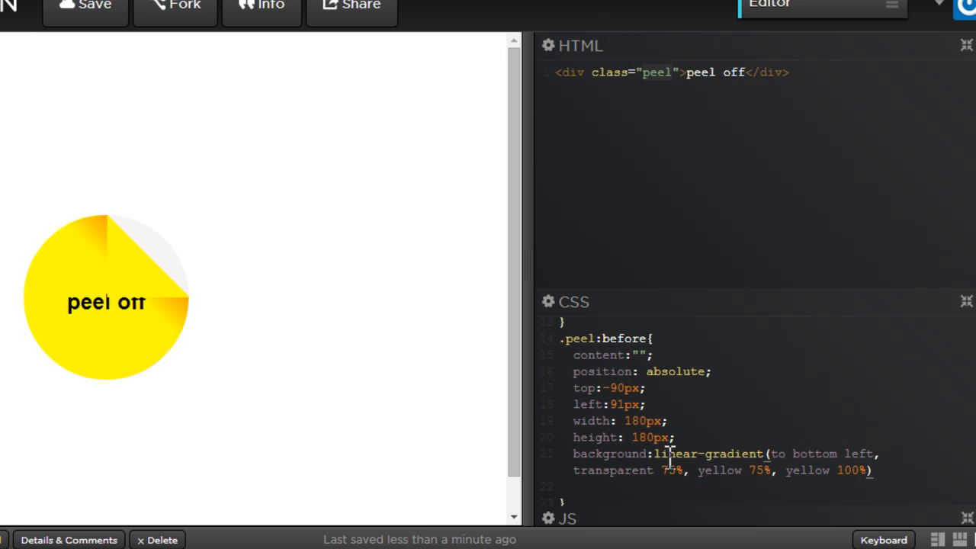
type(";")
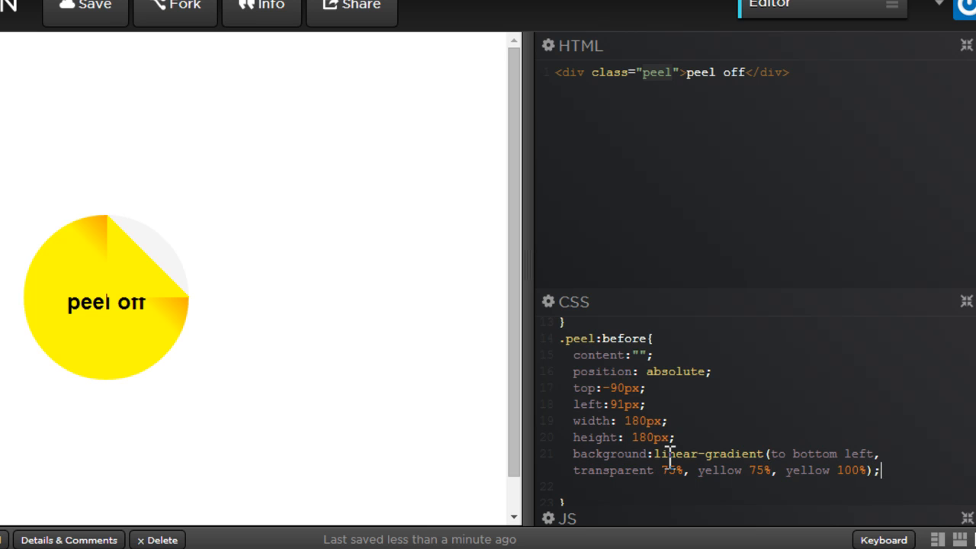
type("border-r")
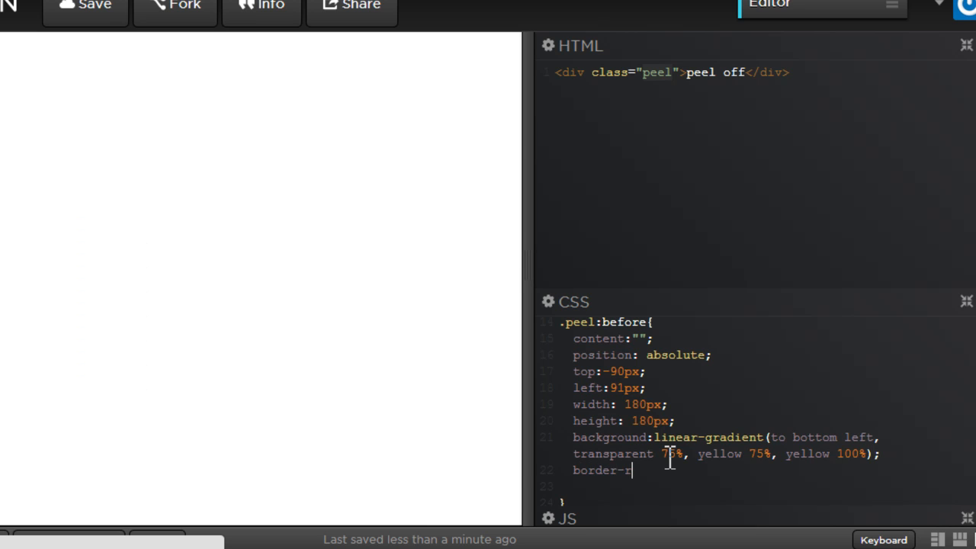
Finish the .peel:before rule with border-radius:100% to curl the whitesmoke corner.
type("adius")
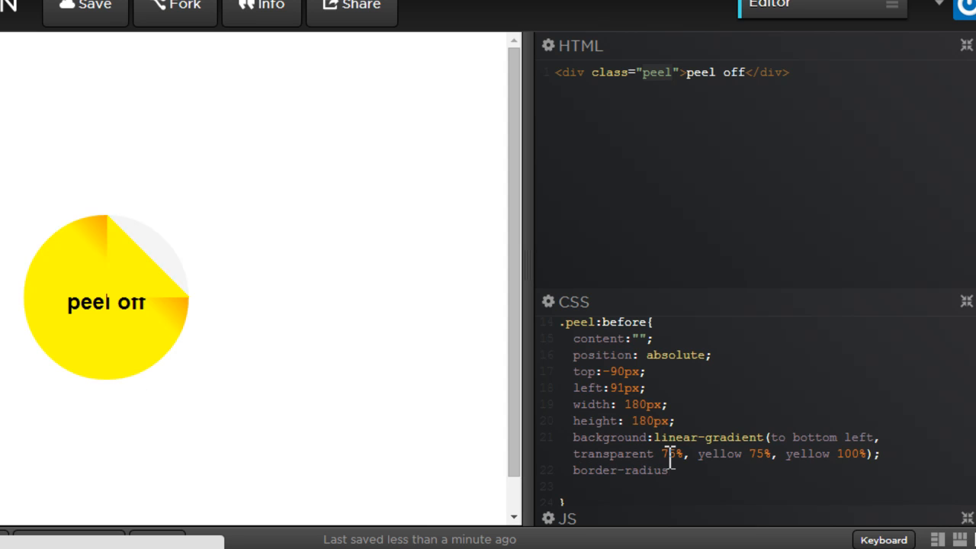
type(":100")
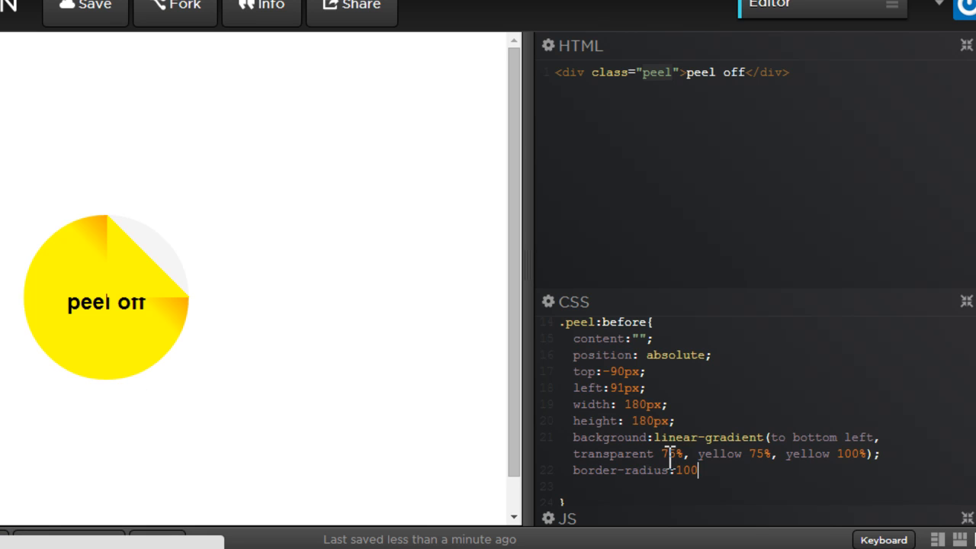
type("%;")
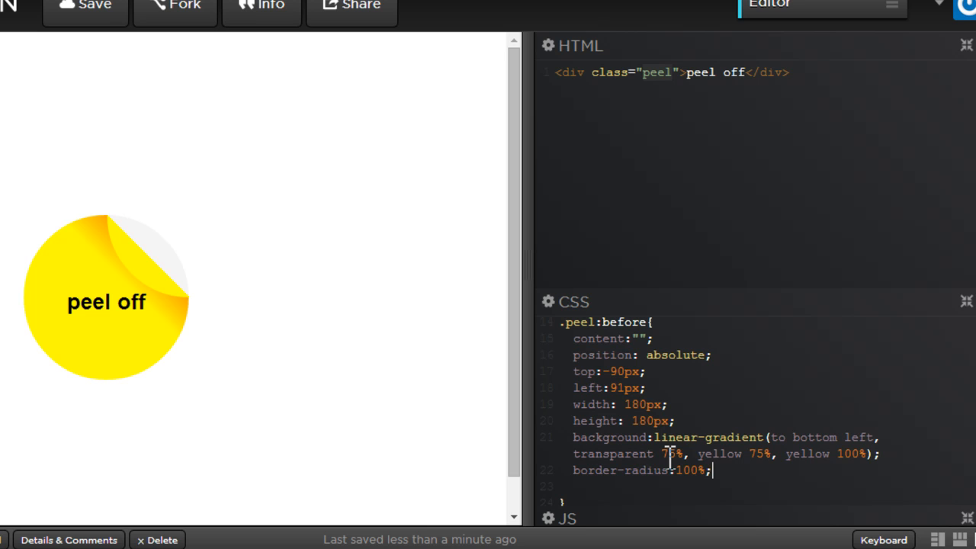
double_click(612, 452)
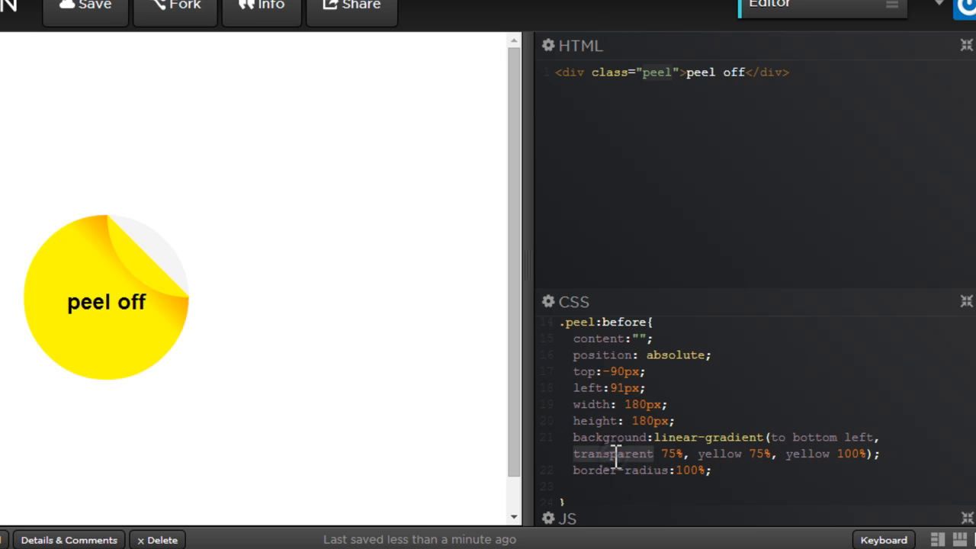
type("red")
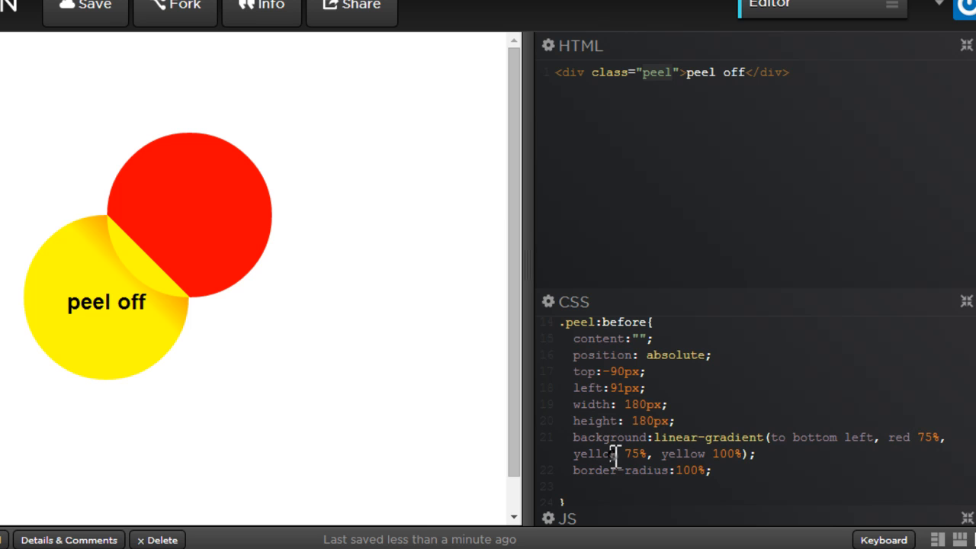
type("transparent")
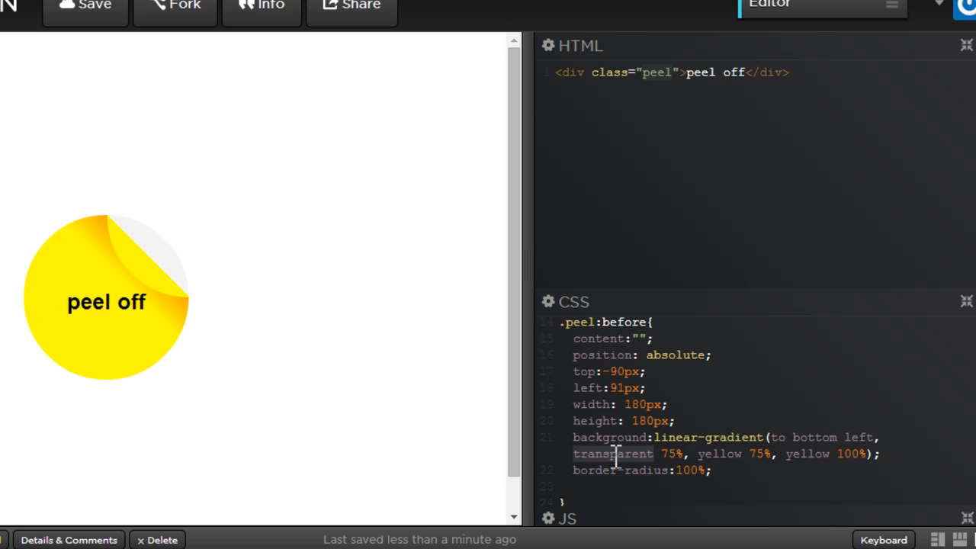
left_click(654, 453)
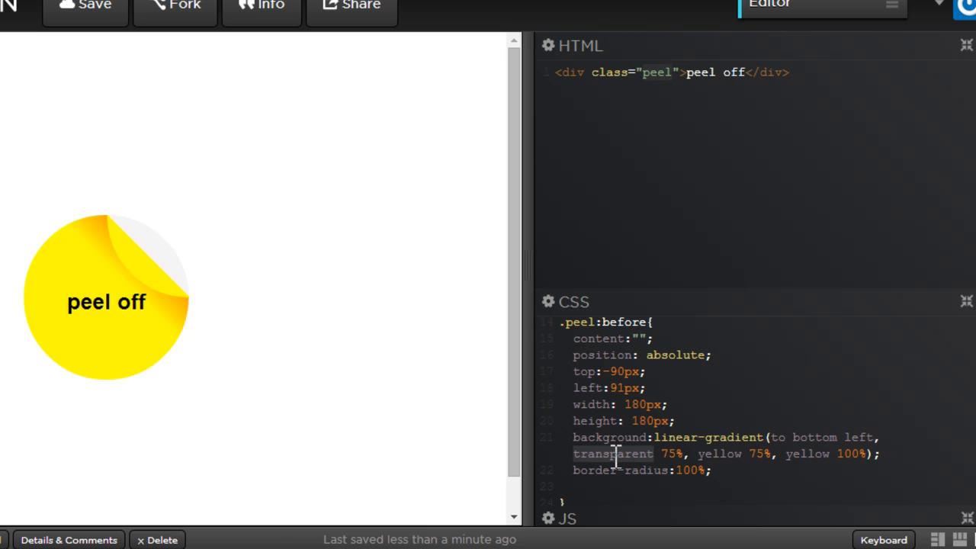
mouse_move(103, 251)
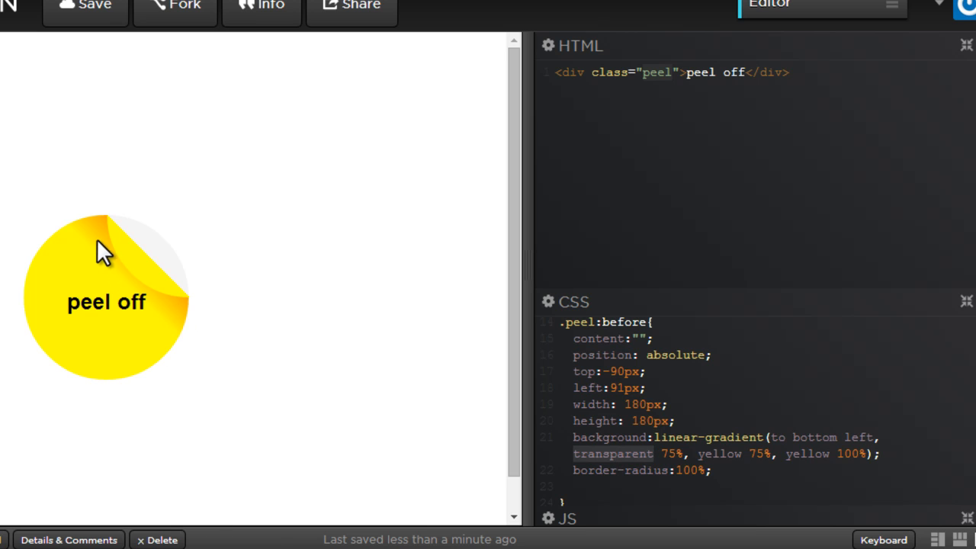
mouse_move(103, 240)
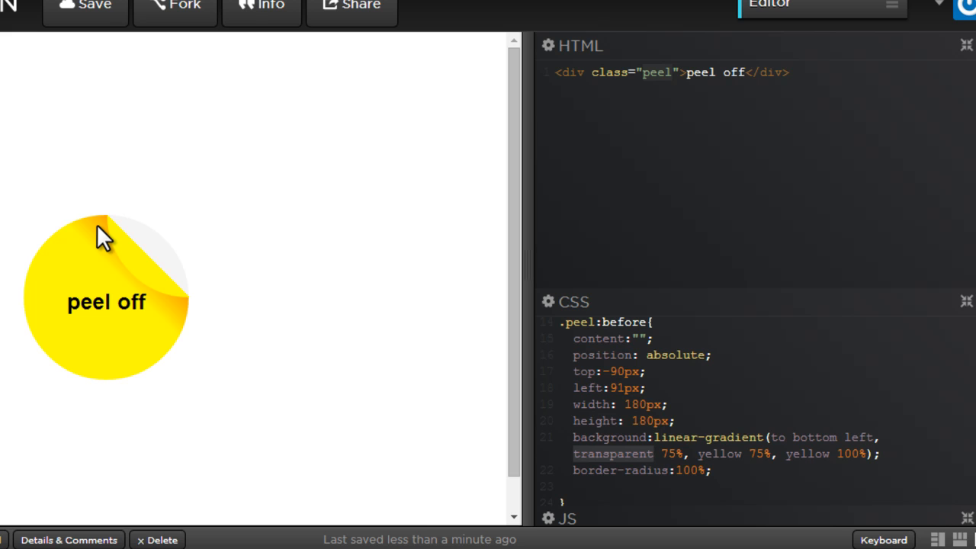
mouse_move(189, 331)
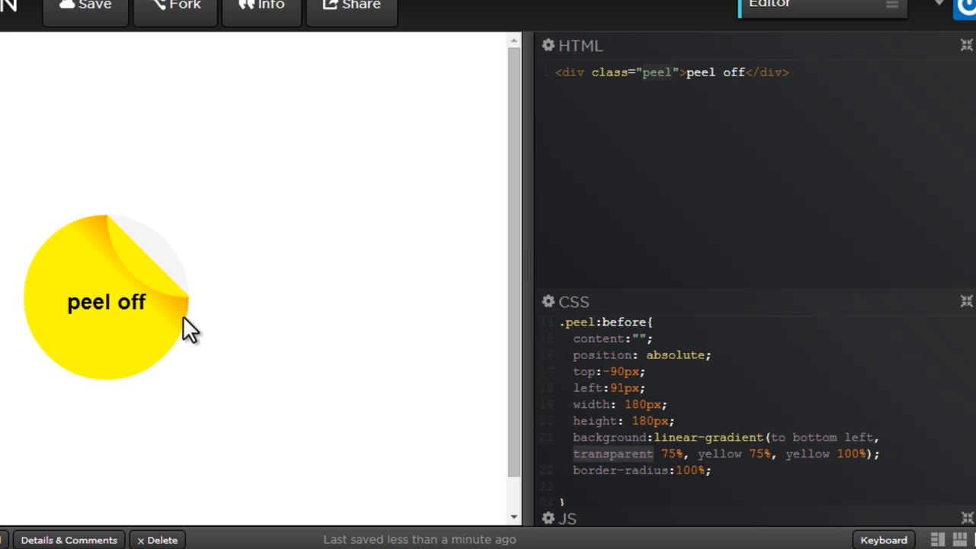
left_click(653, 454)
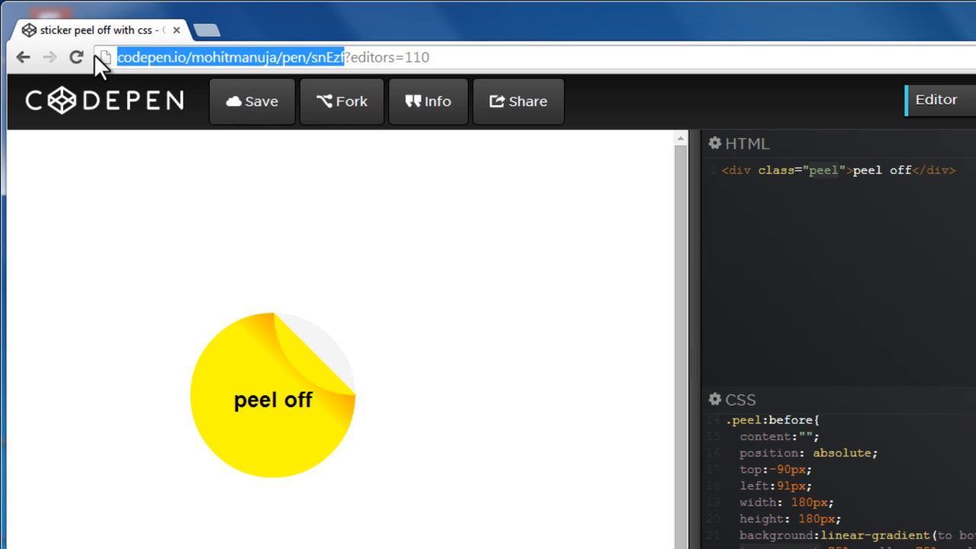
Open the context menu on the saved pen's URL in the address bar.
right_click(205, 57)
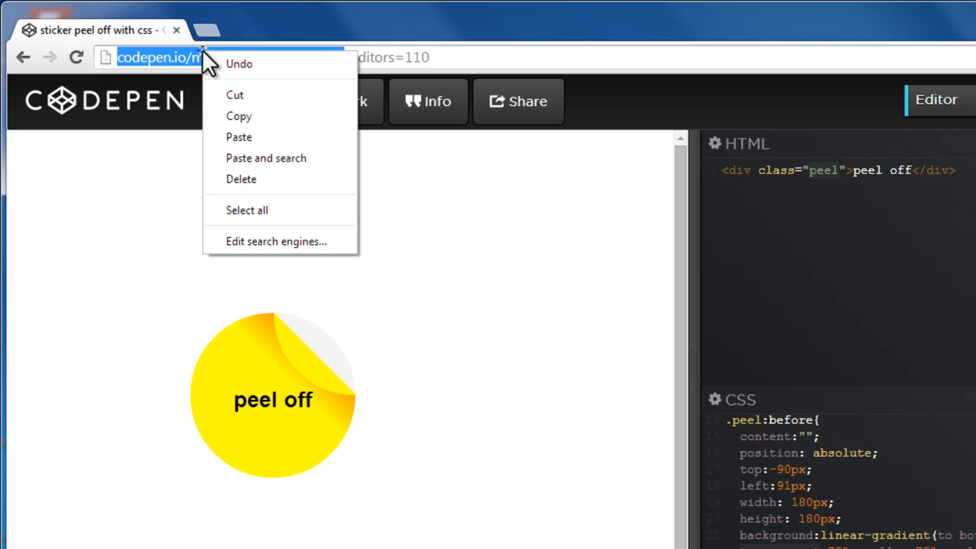